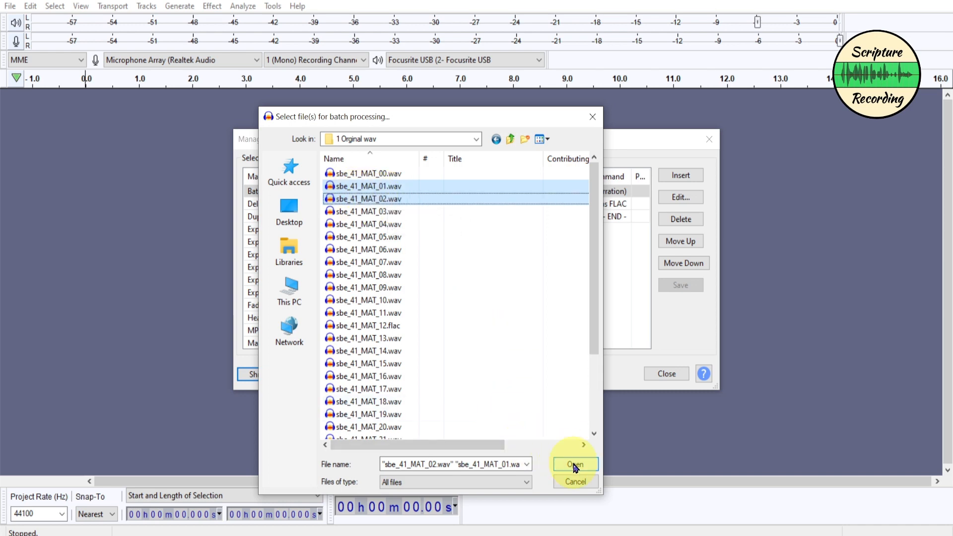
Step: Run the macro on the selected sbe_41_MAT_01.wav and sbe_41_MAT_02.wav files
left_click(574, 463)
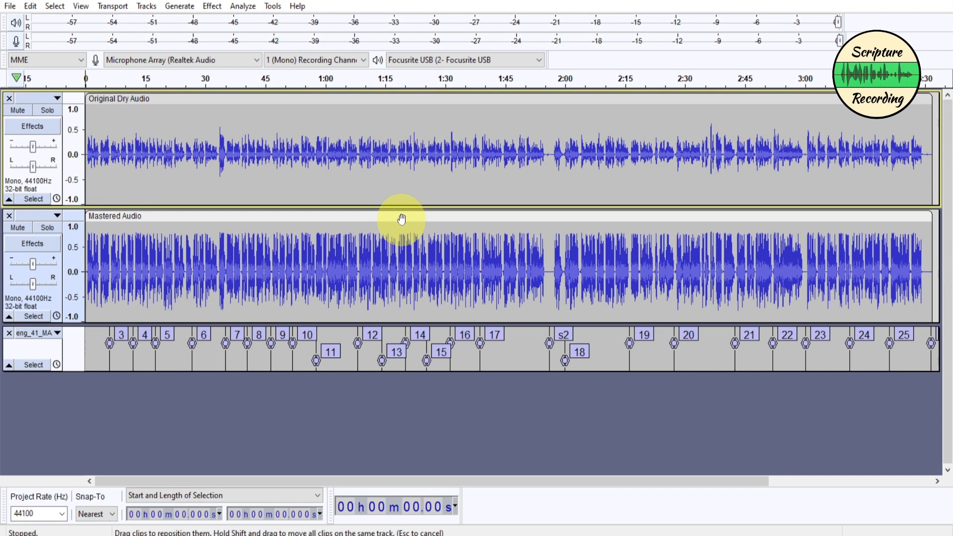
left_click(378, 262)
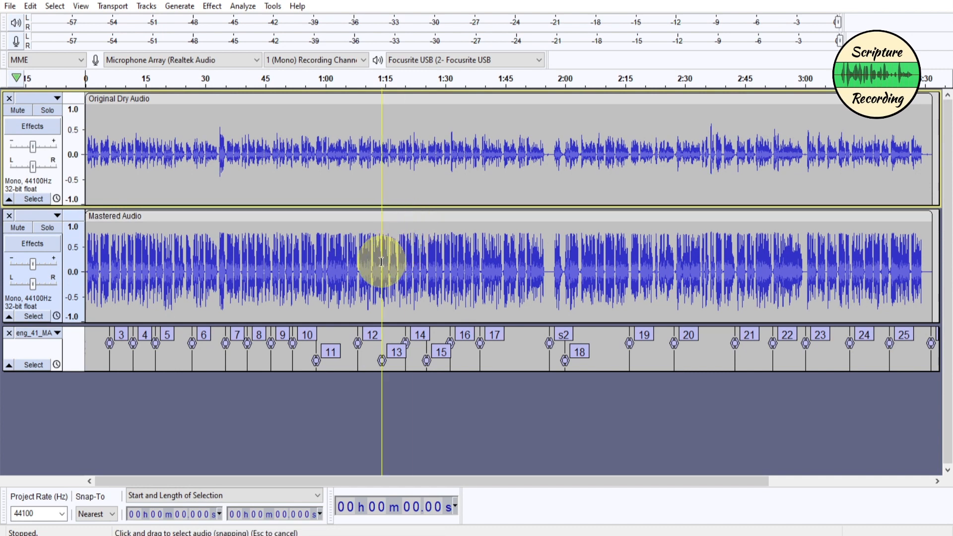
mouse_move(353, 271)
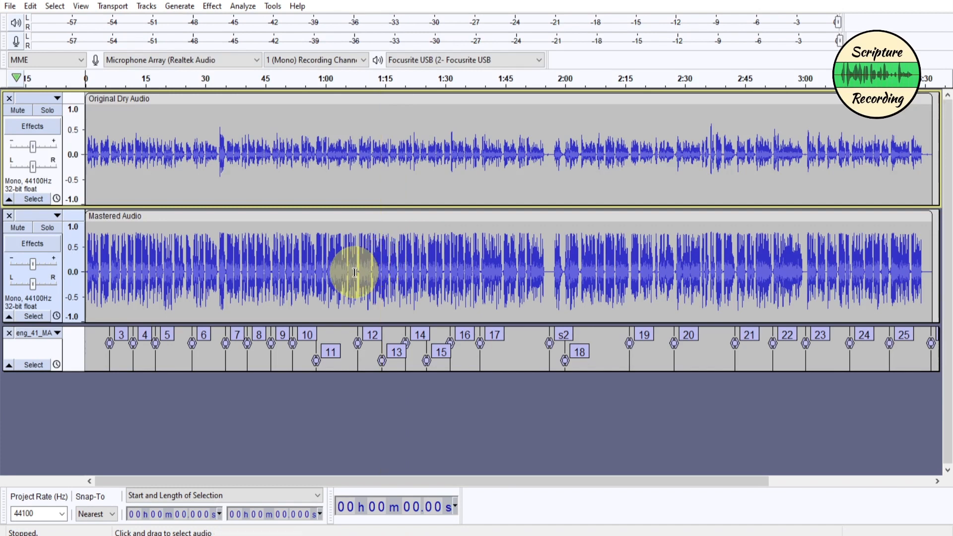
mouse_move(389, 272)
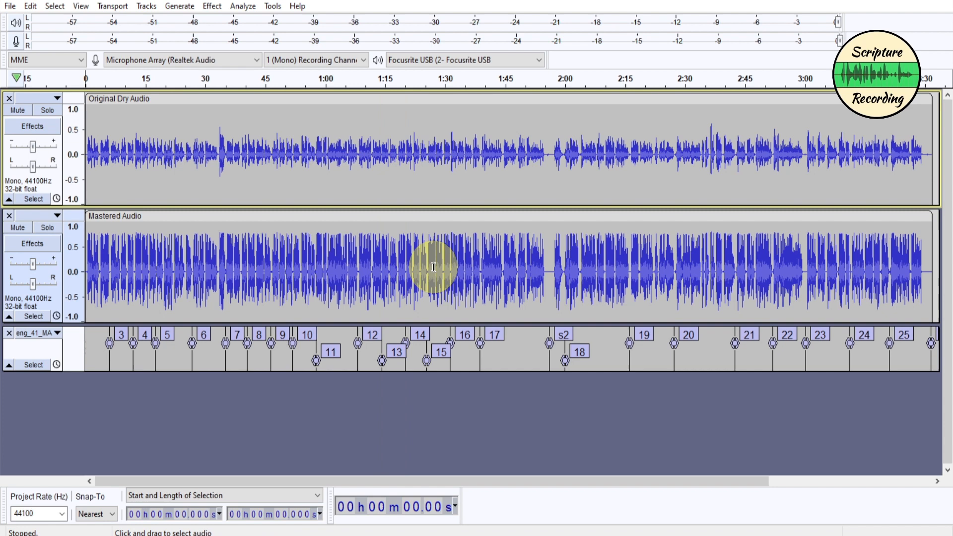
mouse_move(402, 274)
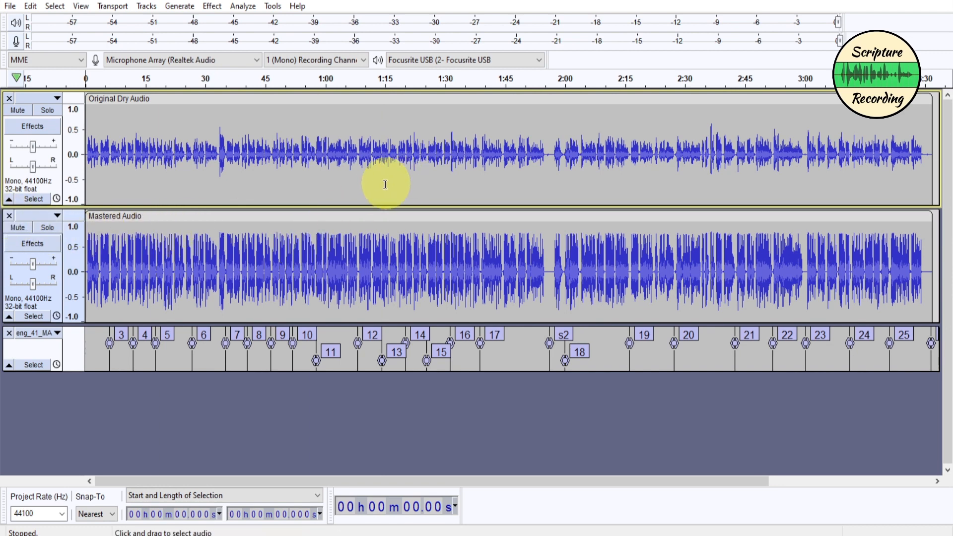
mouse_move(291, 168)
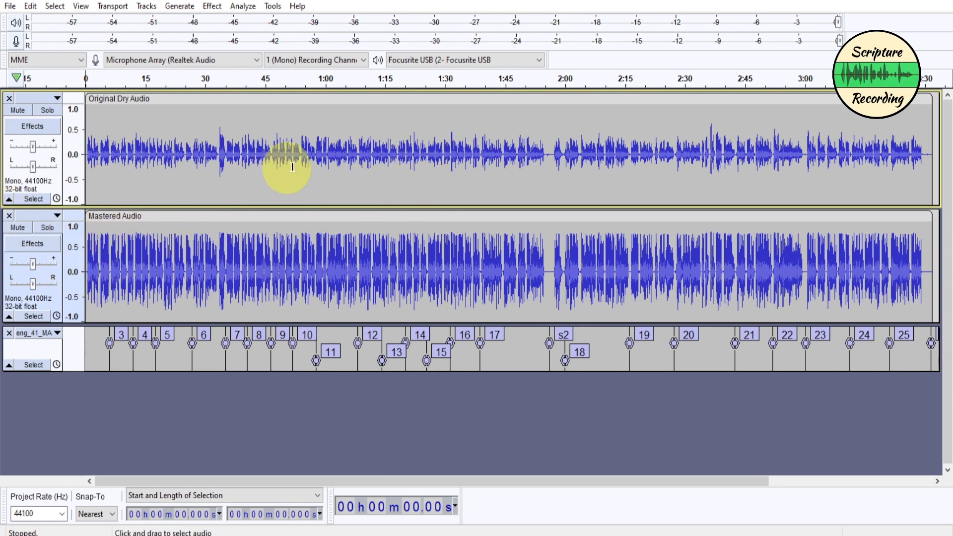
mouse_move(364, 167)
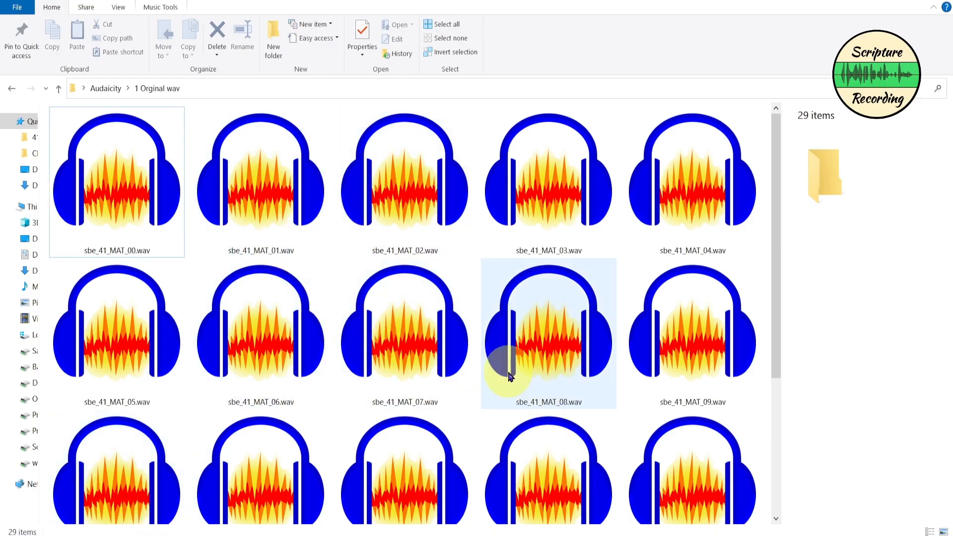
Step: Select a narration WAV file in the '1 Orginal wav' folder
left_click(404, 343)
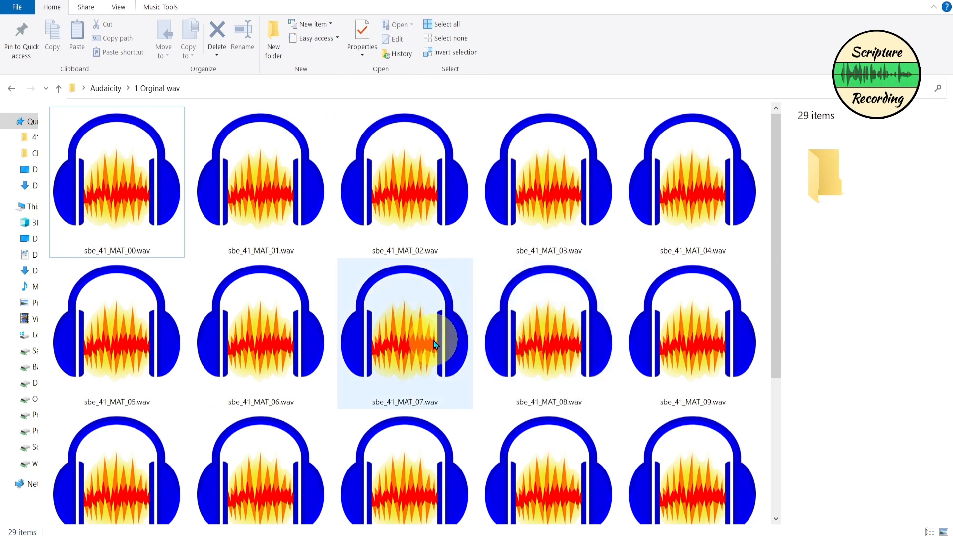
mouse_move(442, 279)
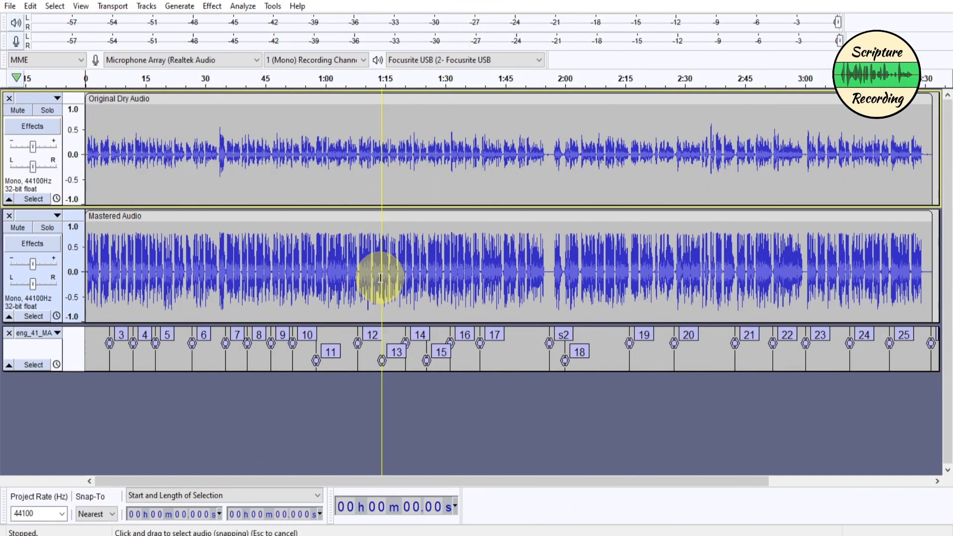
mouse_move(307, 157)
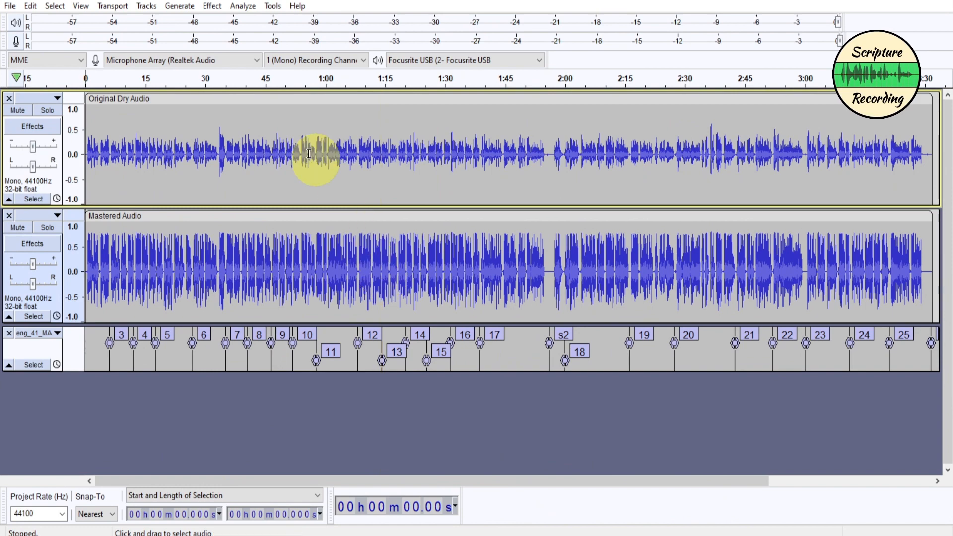
Step: Show the Master Narration macro's seven steps in the Macro Manager
left_click(273, 6)
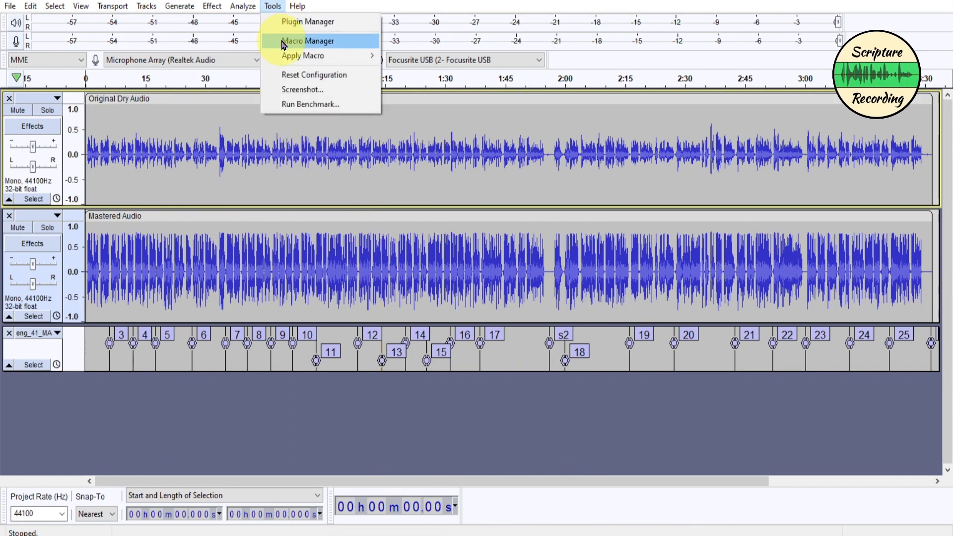
left_click(308, 41)
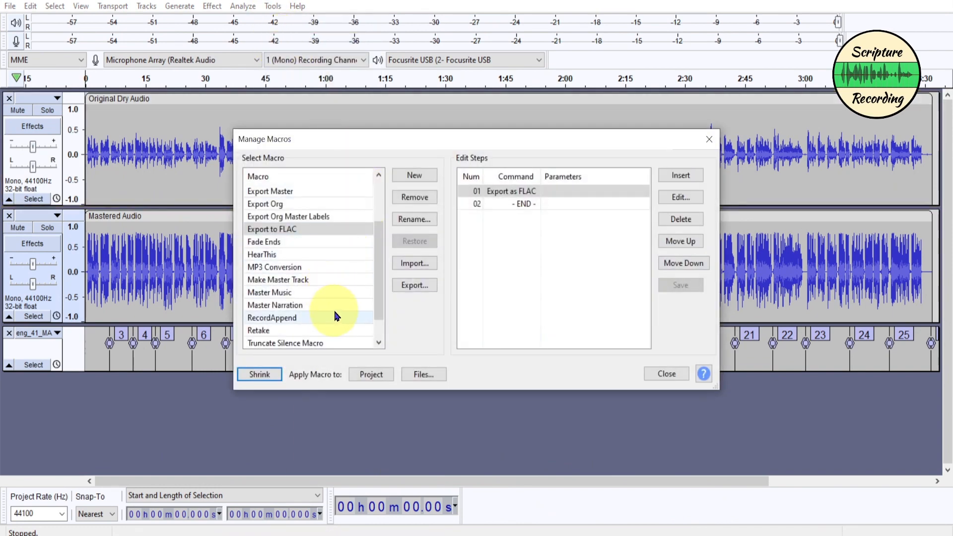
left_click(275, 305)
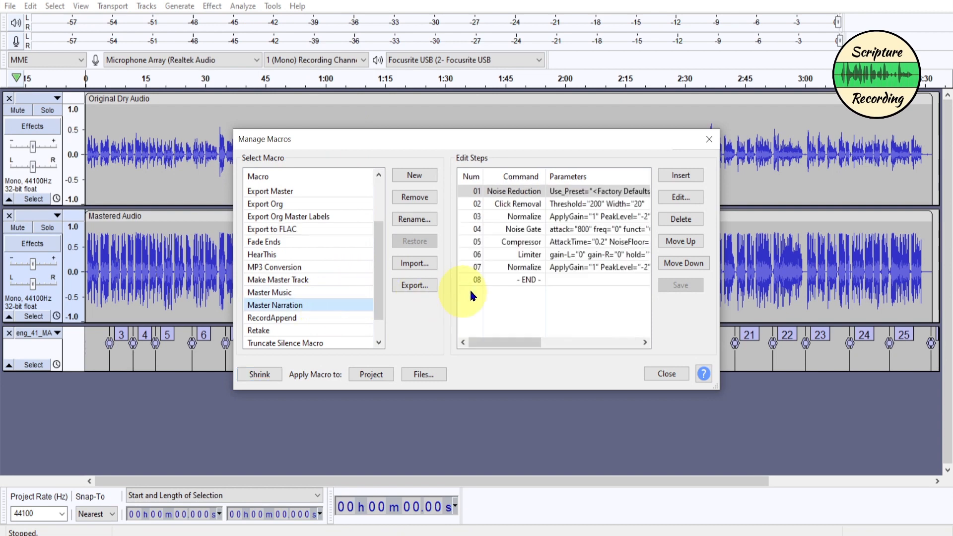
Step: Change the Compressor step's ratio from 4:1 to 3:1 and apply it
left_click(529, 254)
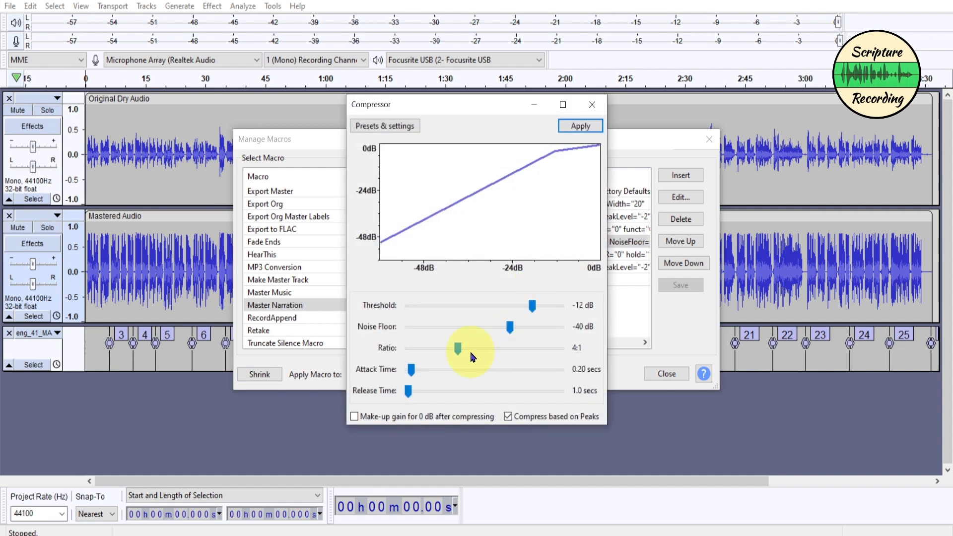
left_click_drag(457, 348, 438, 347)
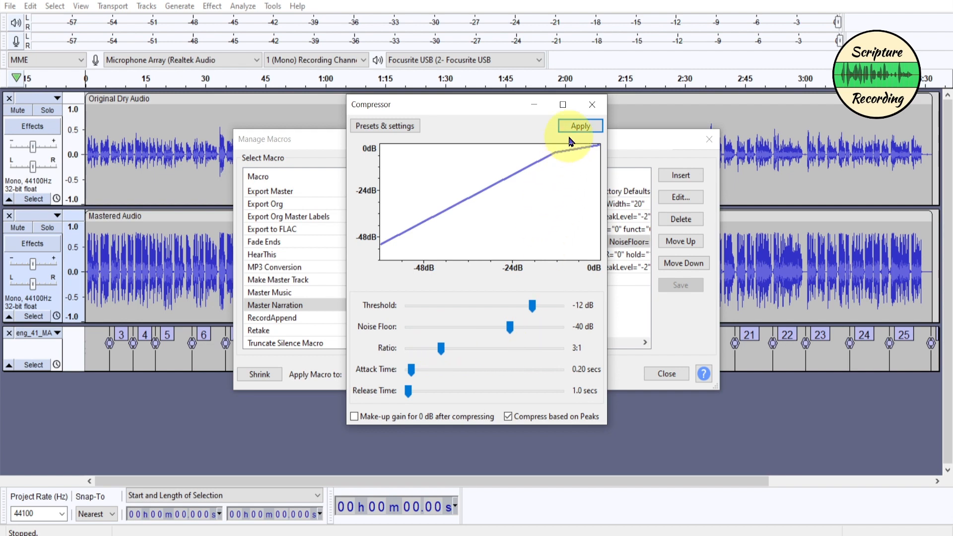
left_click(579, 125)
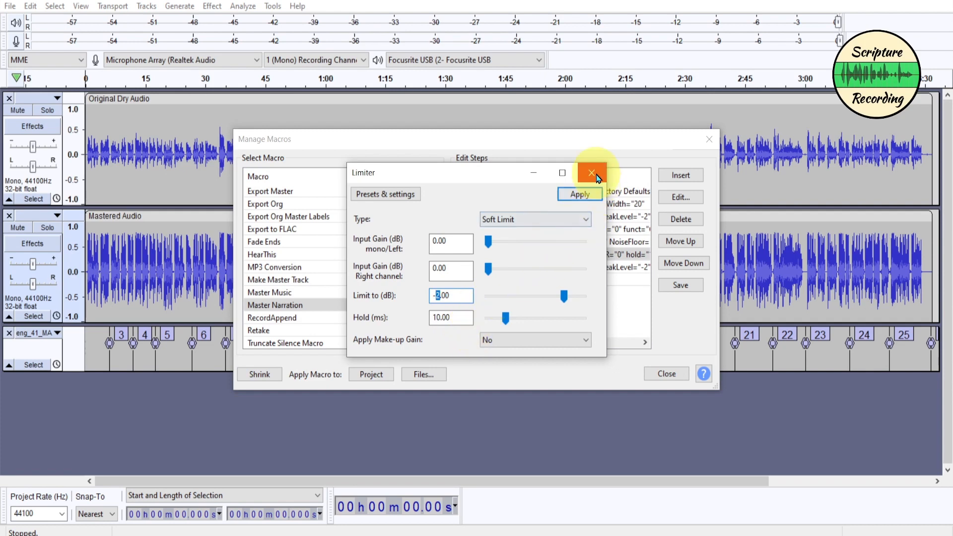
left_click(591, 173)
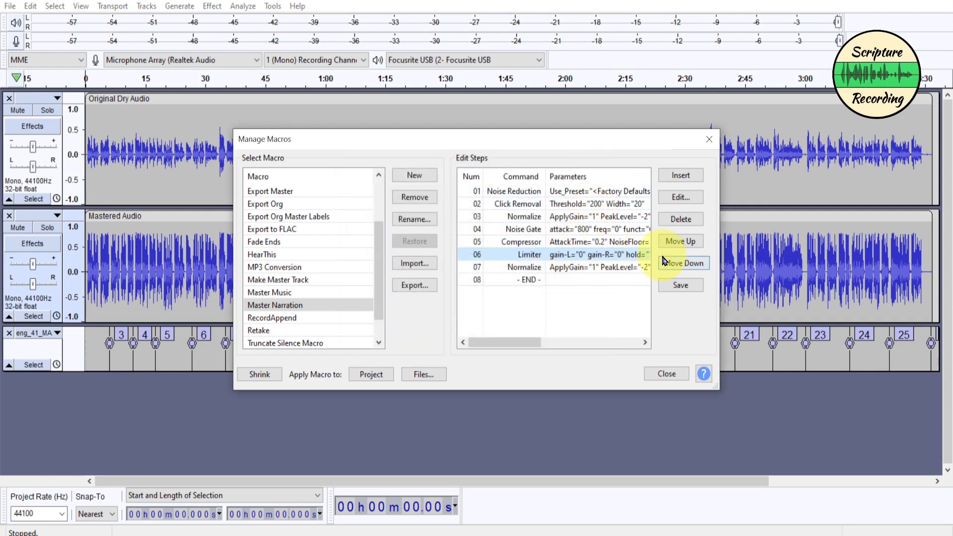
left_click(679, 218)
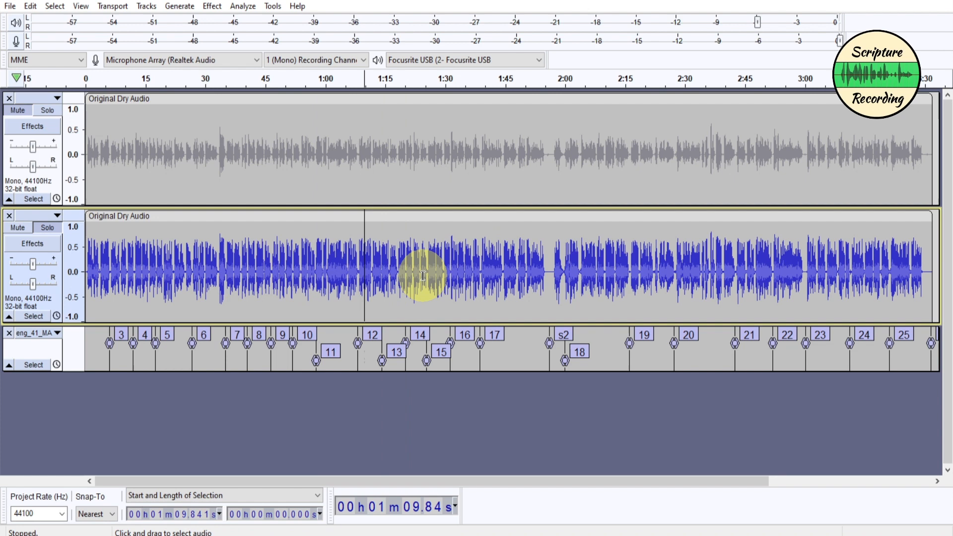
mouse_move(370, 276)
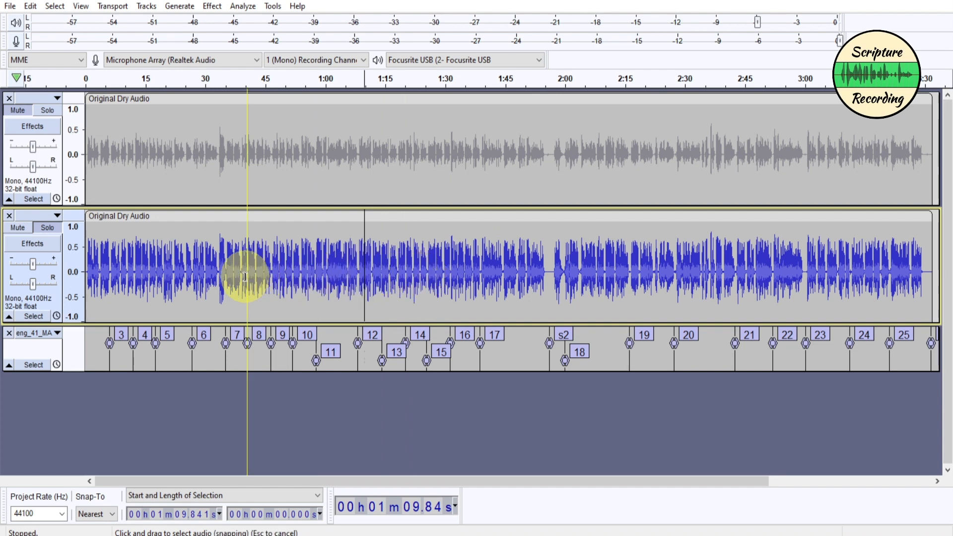
Step: Reopen the Macro Manager on Master Narration, now showing six steps
left_click(271, 6)
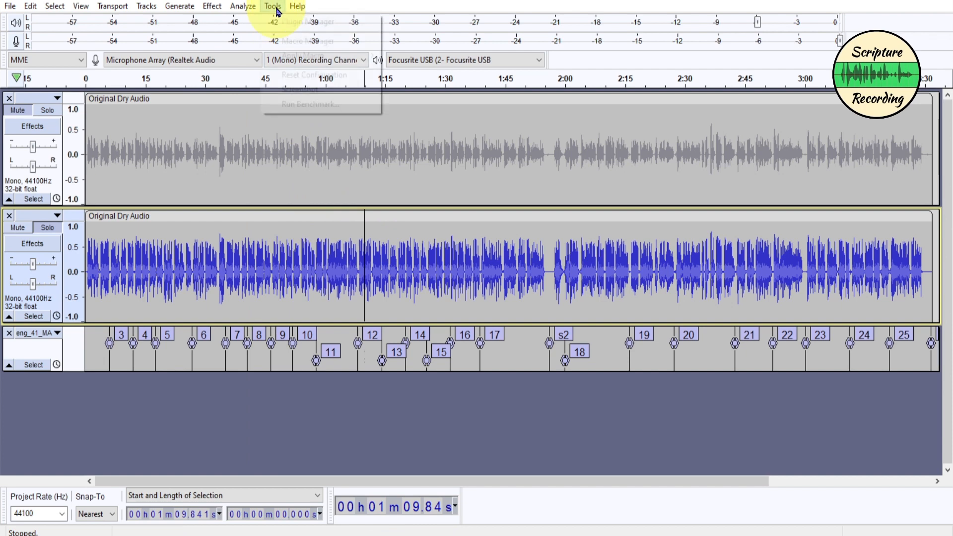
left_click(307, 40)
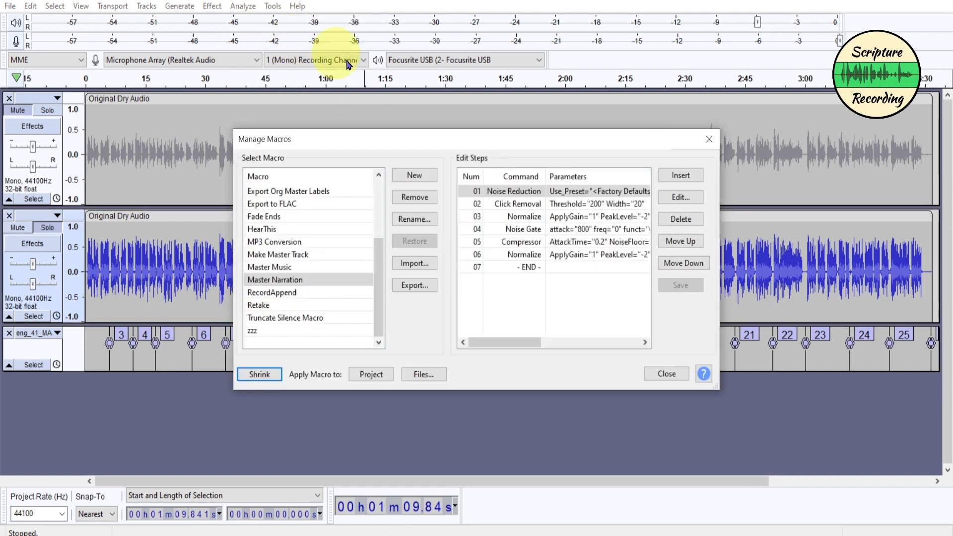
left_click(275, 279)
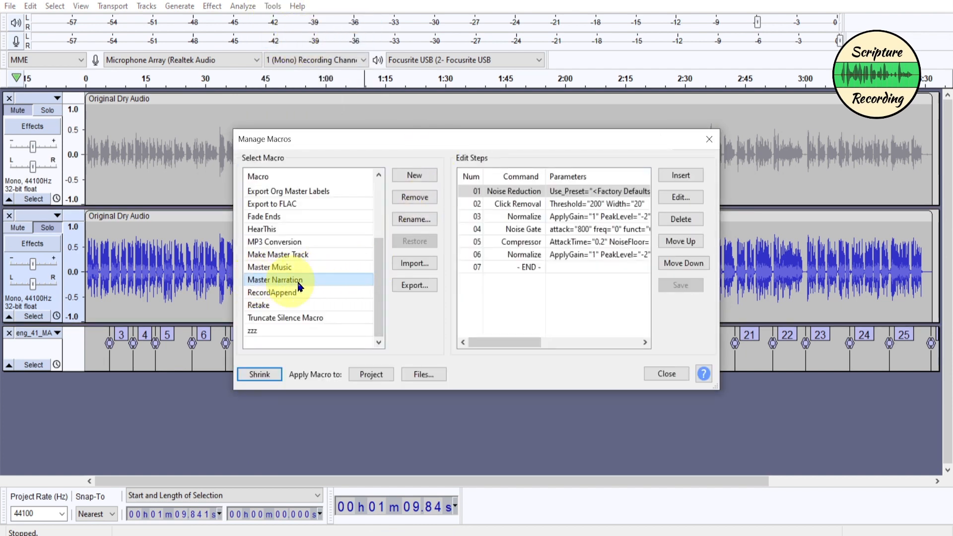
left_click(274, 280)
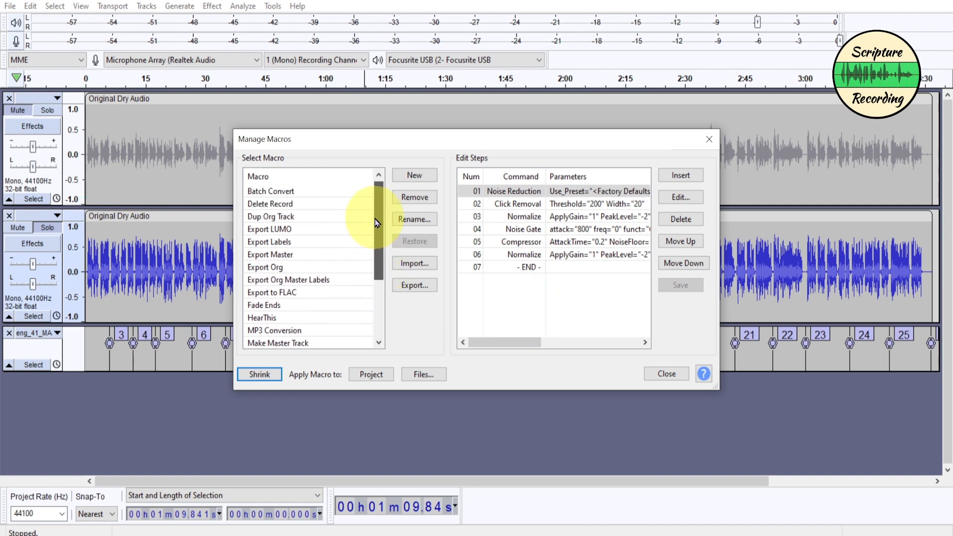
Step: Select the Batch Convert macro, which runs Master Narration then exports FLAC
left_click(270, 190)
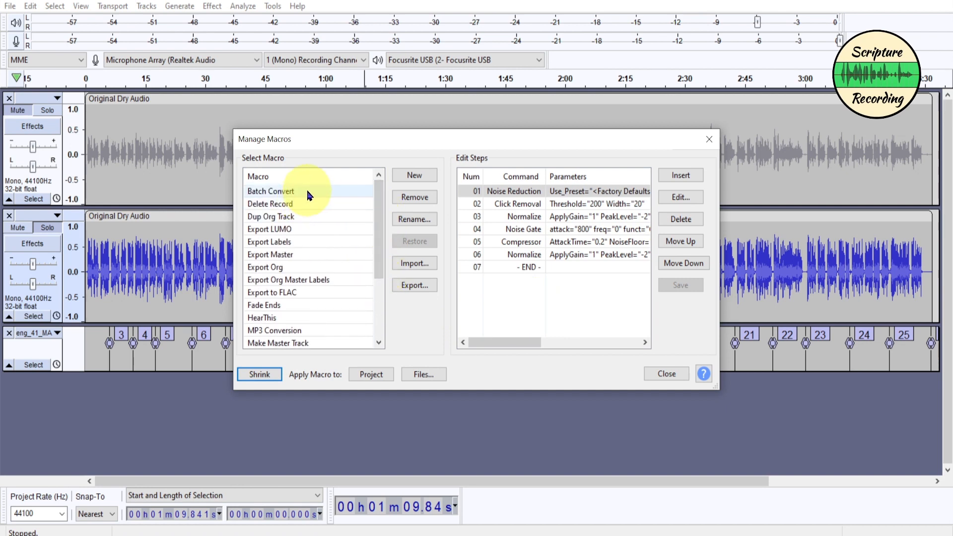
left_click(271, 191)
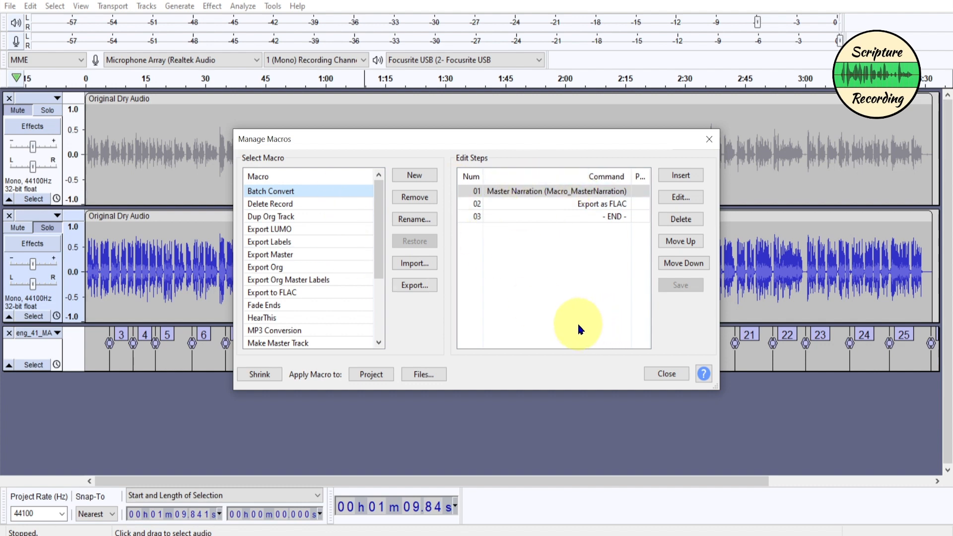
mouse_move(580, 303)
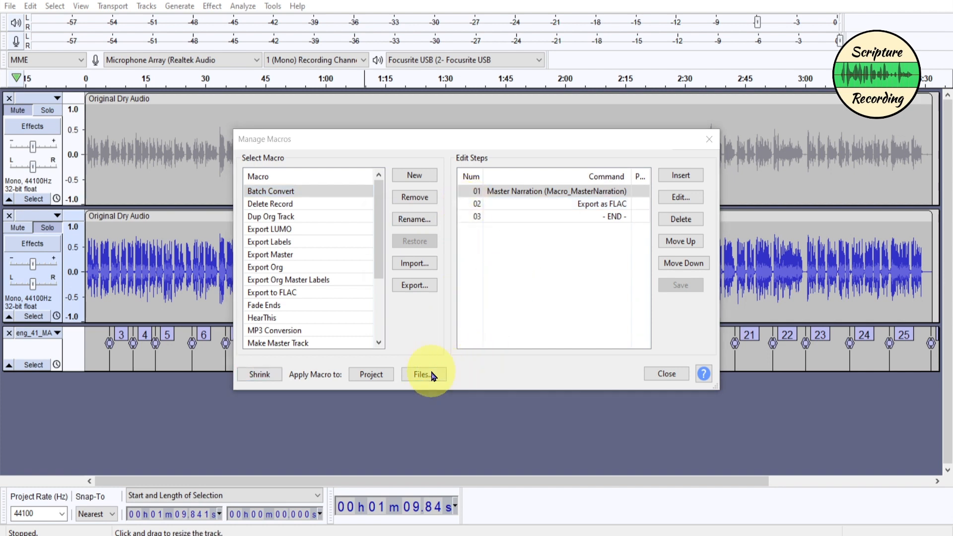
Step: Dismiss the close-project-first warning and close the Manage Macros dialog
left_click(424, 374)
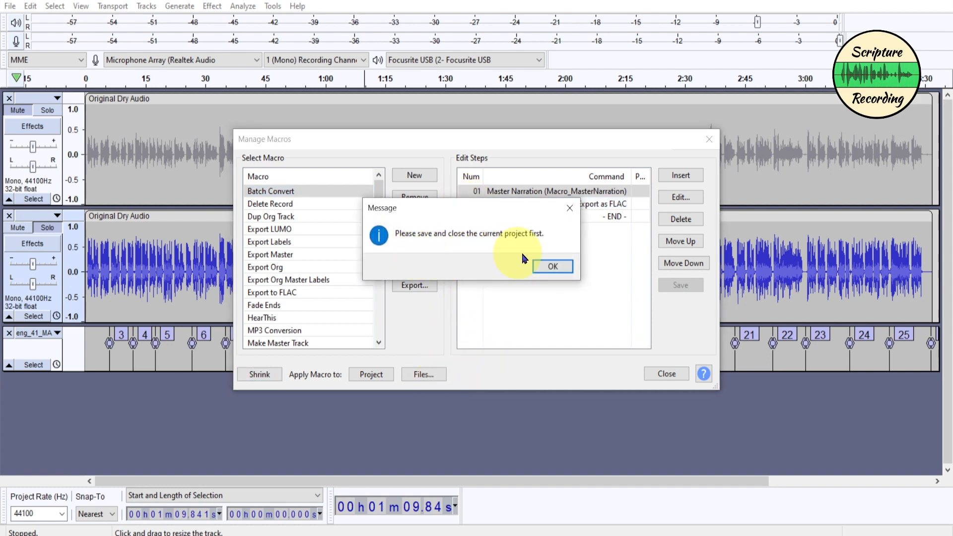
left_click(551, 266)
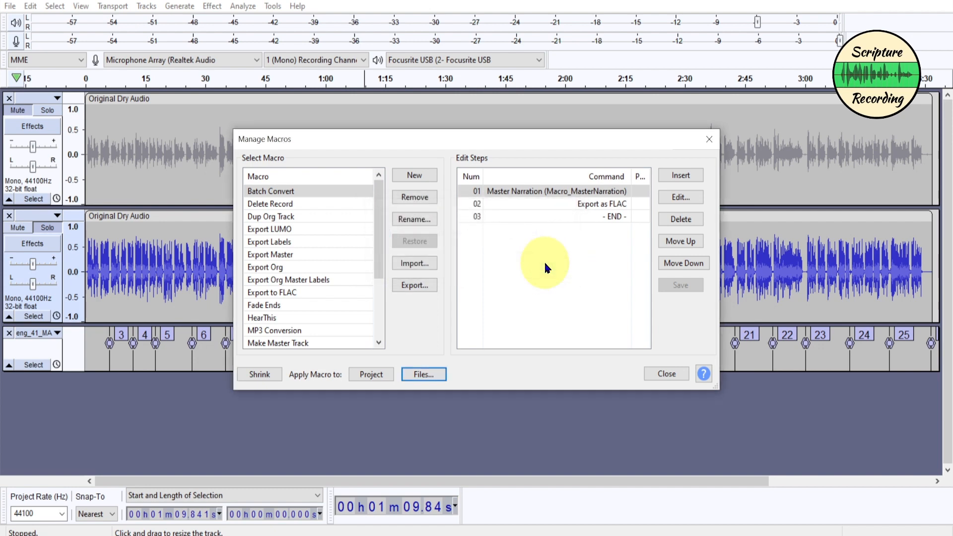
mouse_move(709, 139)
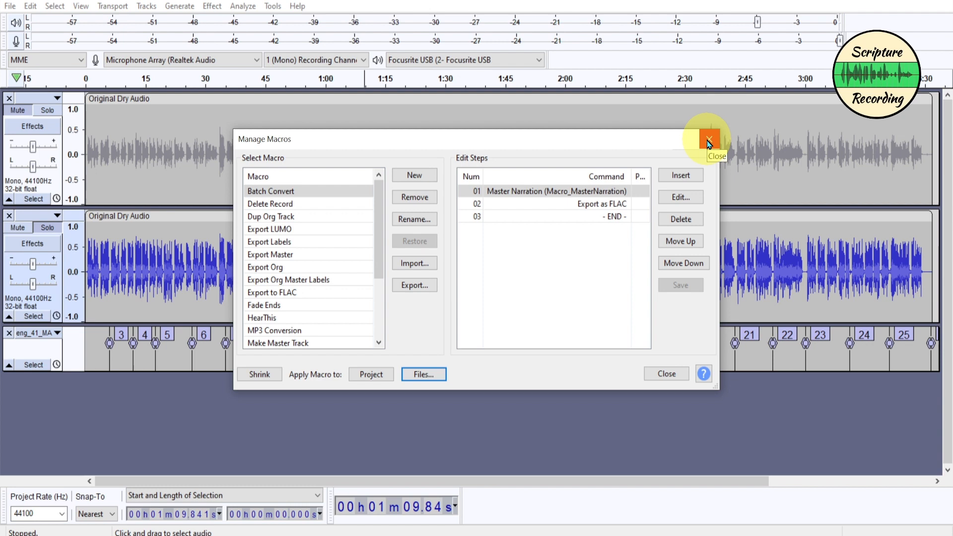
left_click(709, 138)
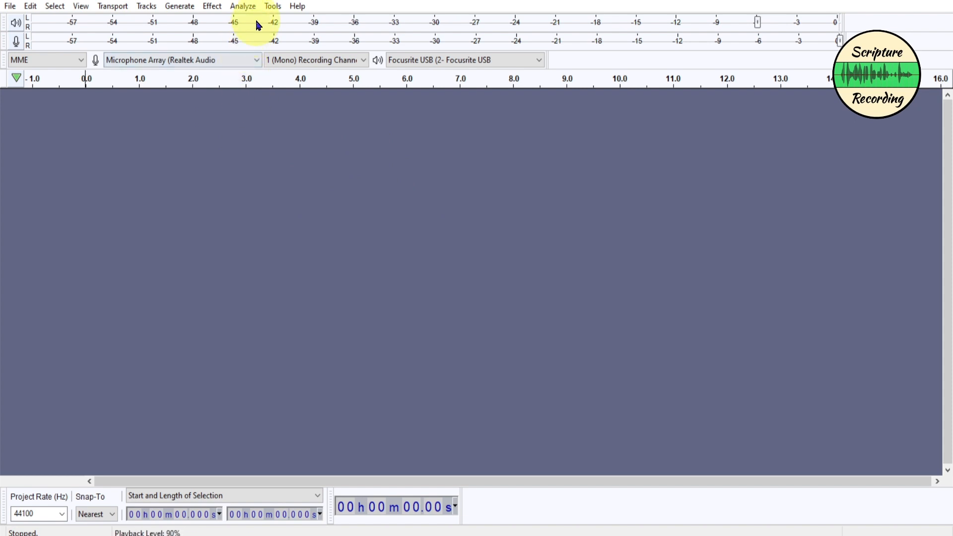
Step: Open the compact Macros Palette from the Tools menu
left_click(273, 6)
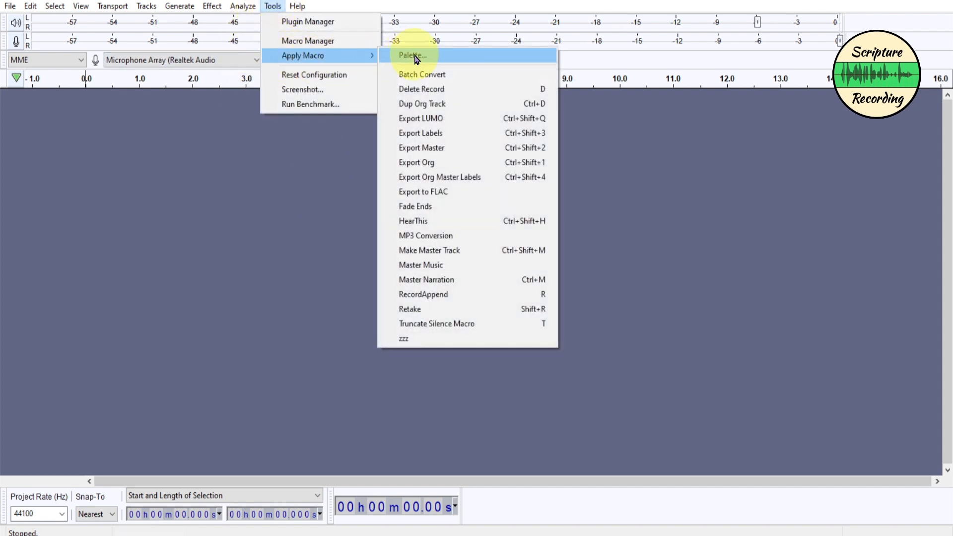
mouse_move(308, 41)
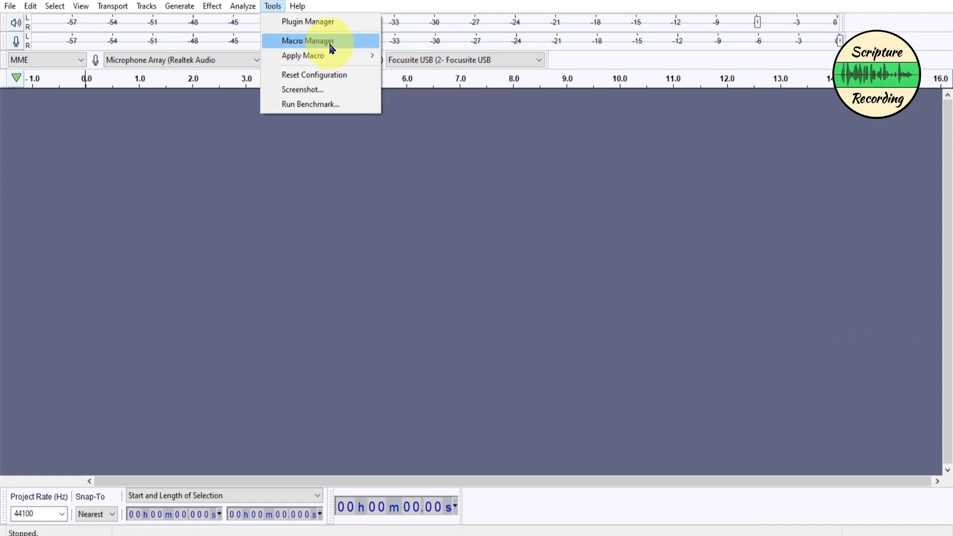
left_click(308, 41)
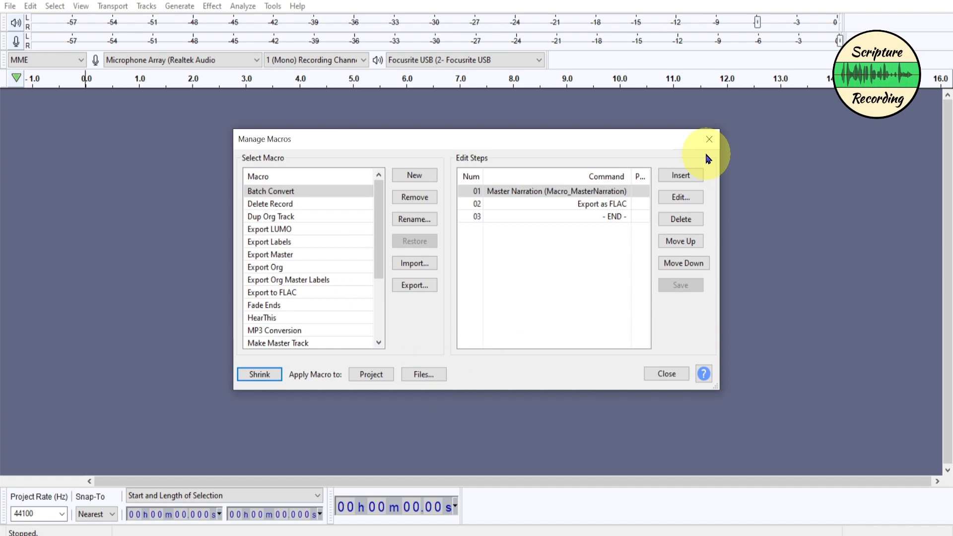
left_click(273, 6)
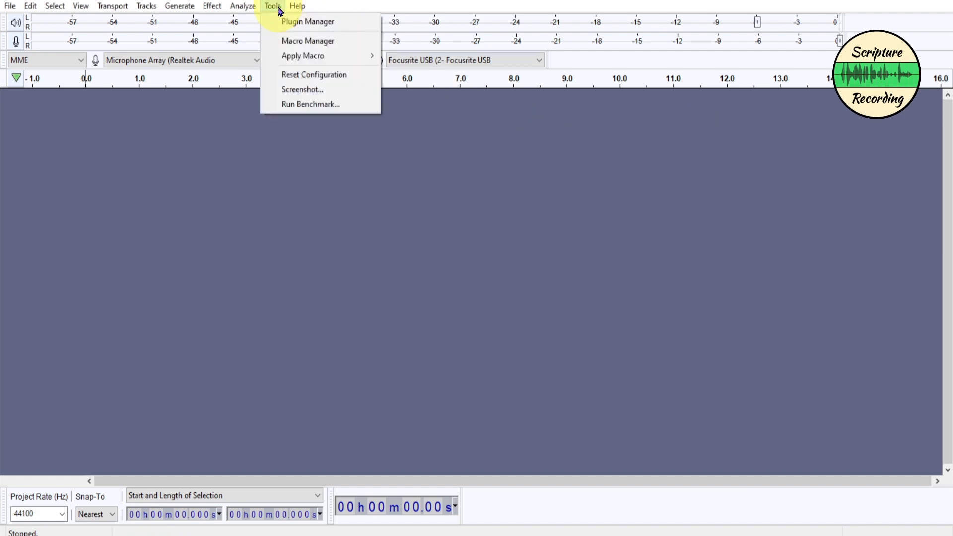
left_click(307, 41)
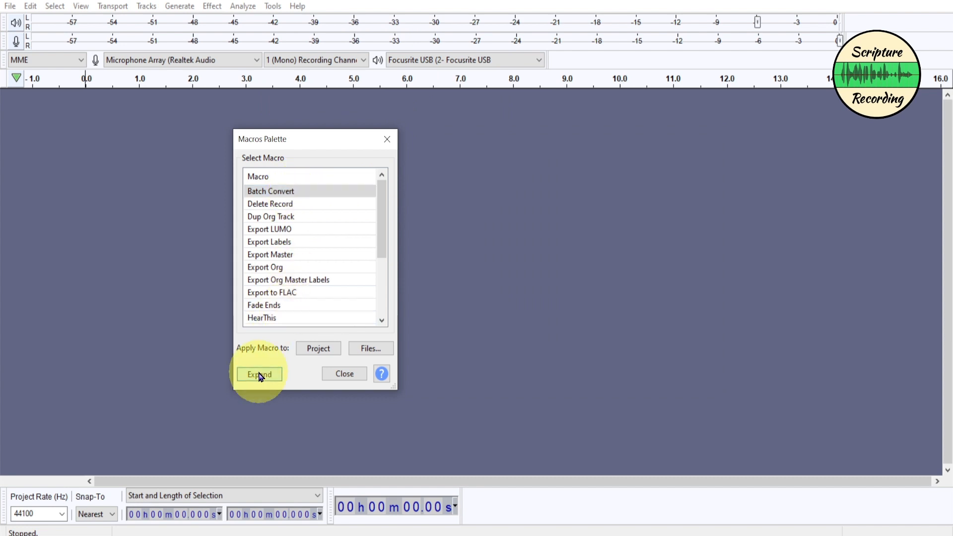
Step: Expand to Batch Convert and pick sbe_41_MAT_01.wav and sbe_41_MAT_02.wav from '1 Orginal wav'
left_click(259, 374)
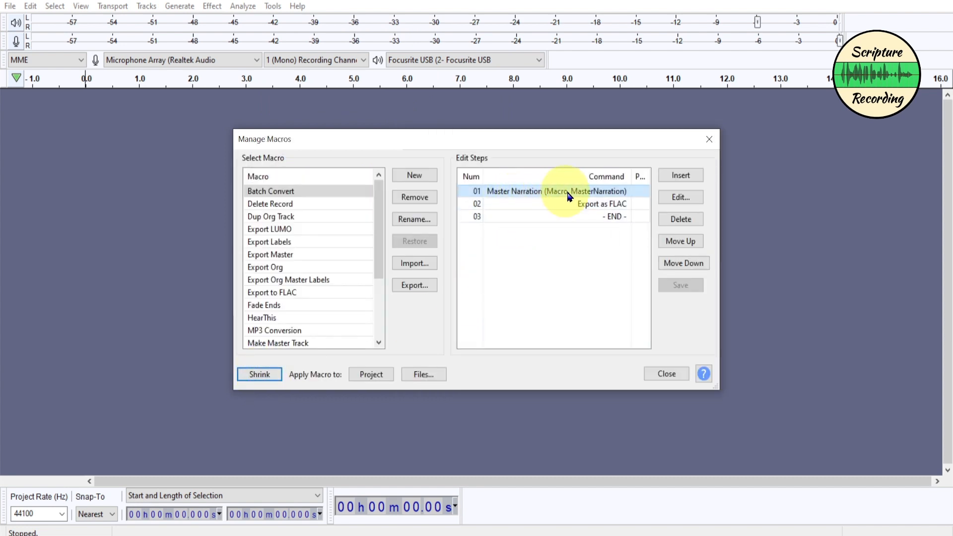
left_click(602, 204)
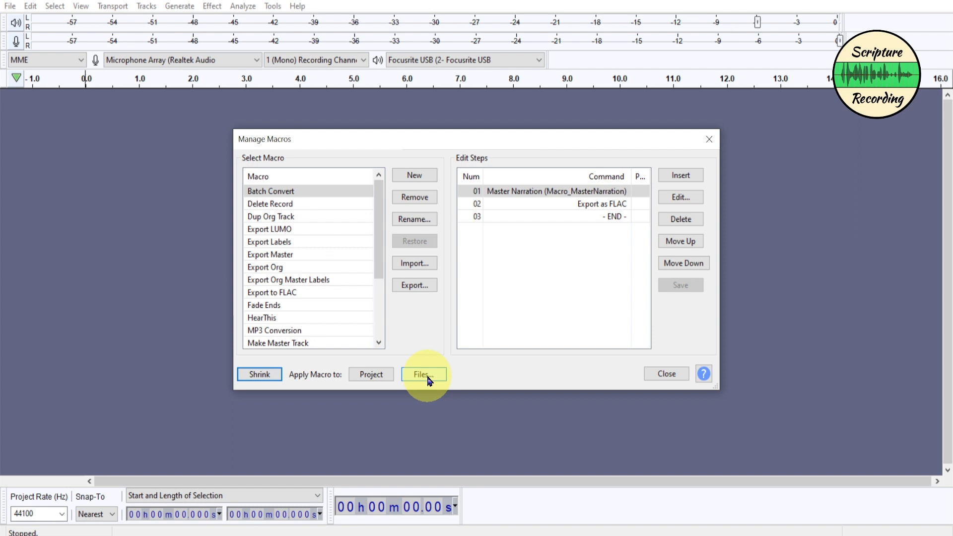
left_click(421, 374)
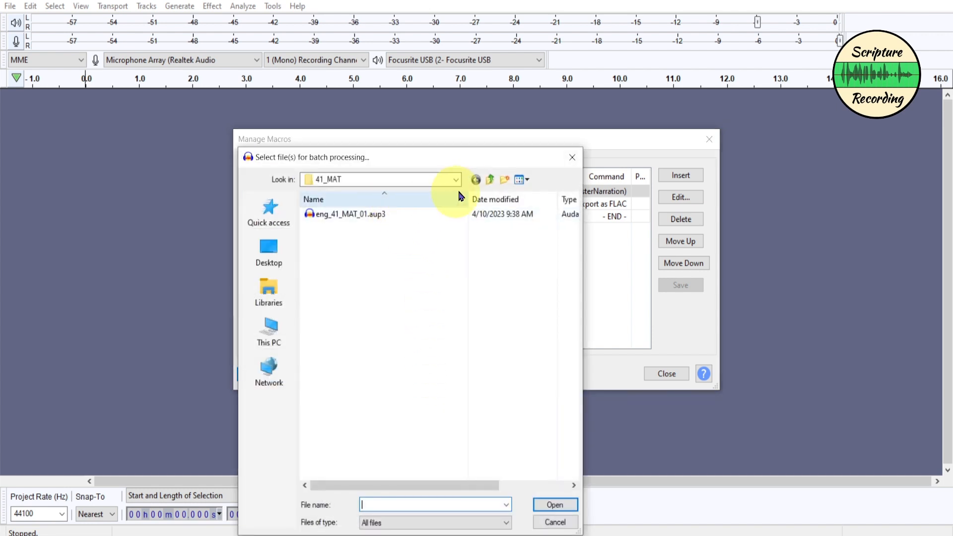
left_click(490, 180)
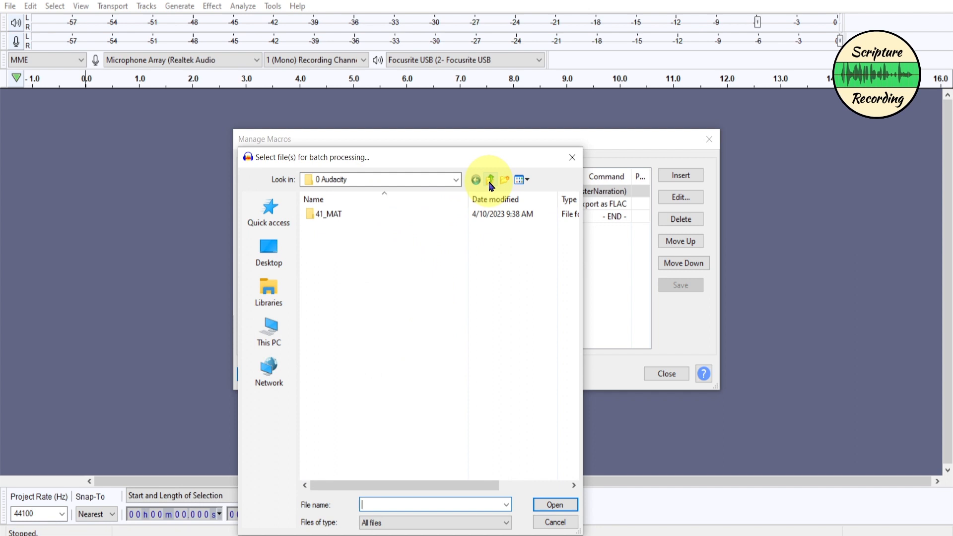
left_click(490, 179)
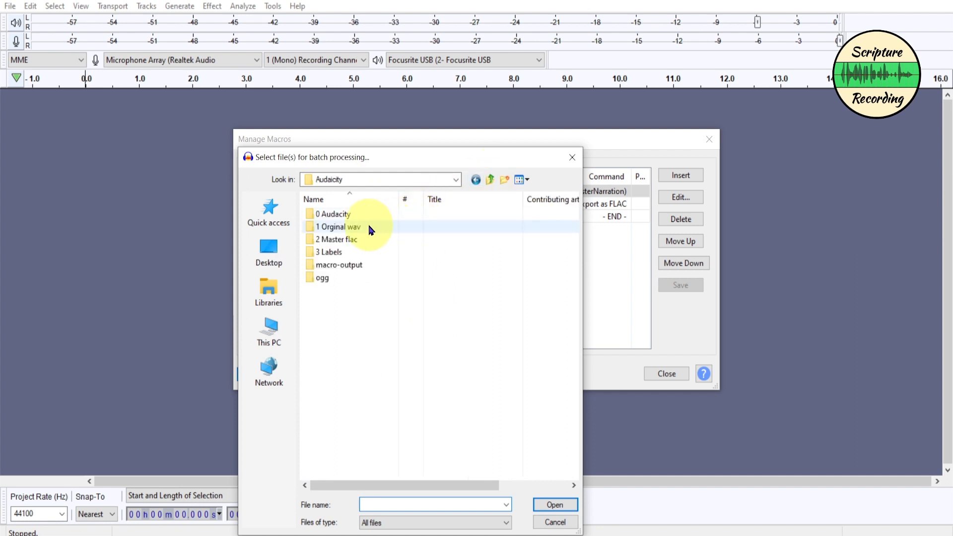
double_click(338, 226)
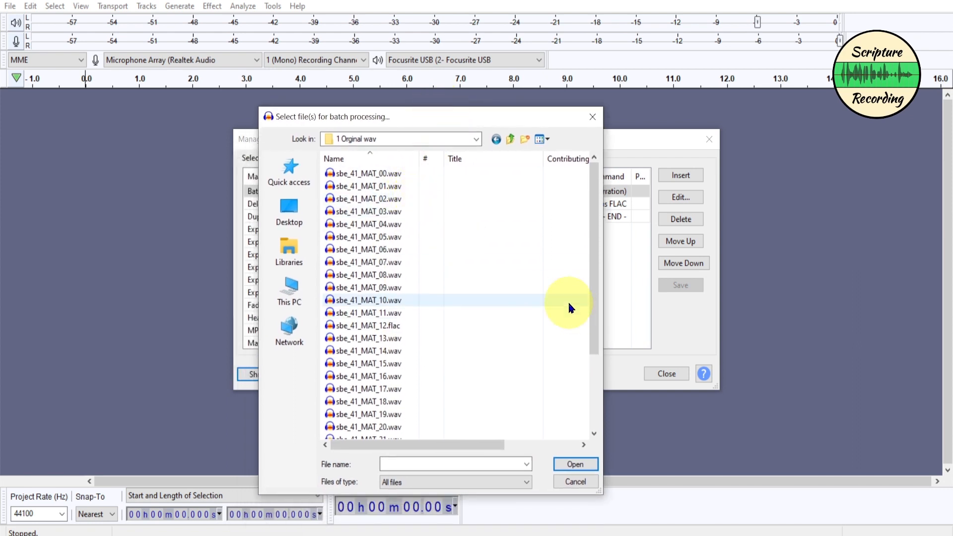
mouse_move(636, 307)
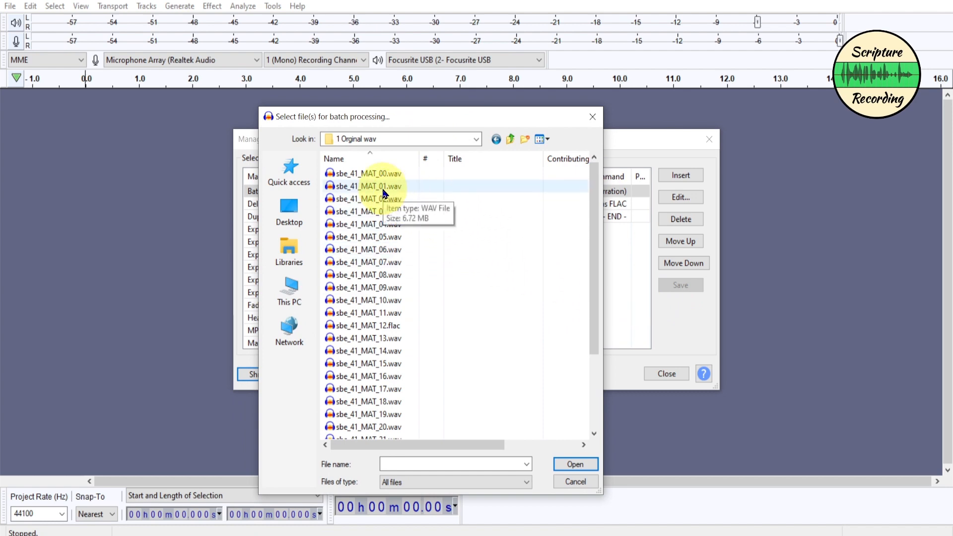
left_click(378, 186)
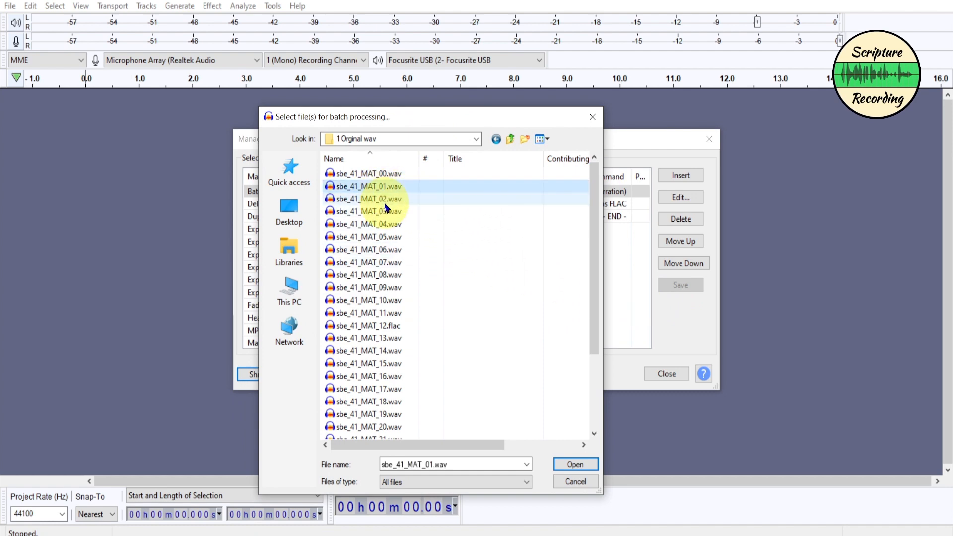
left_click(373, 199)
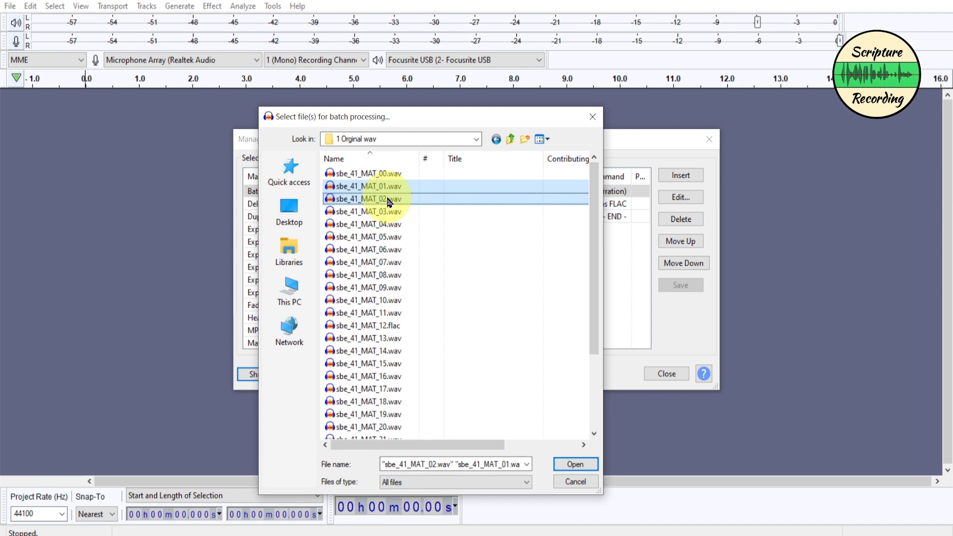
mouse_move(373, 199)
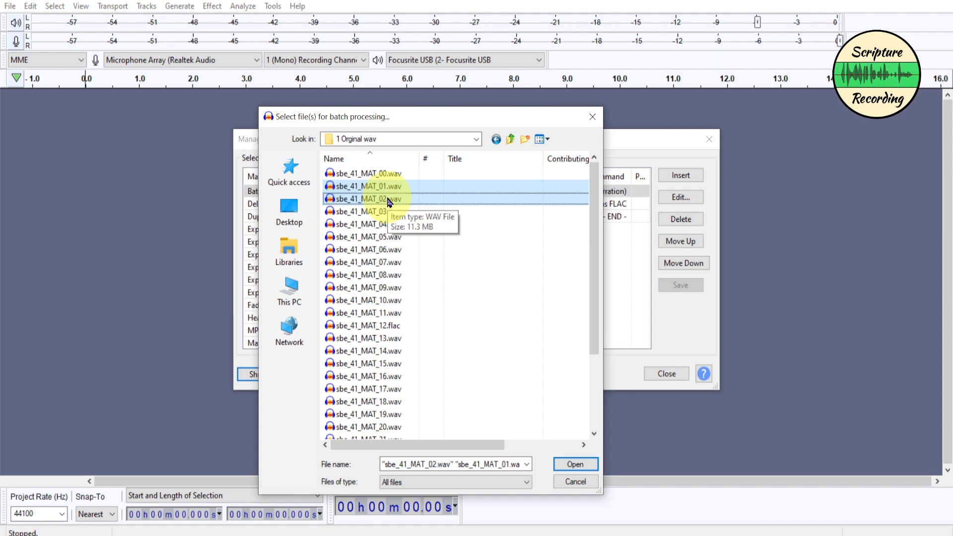
mouse_move(375, 201)
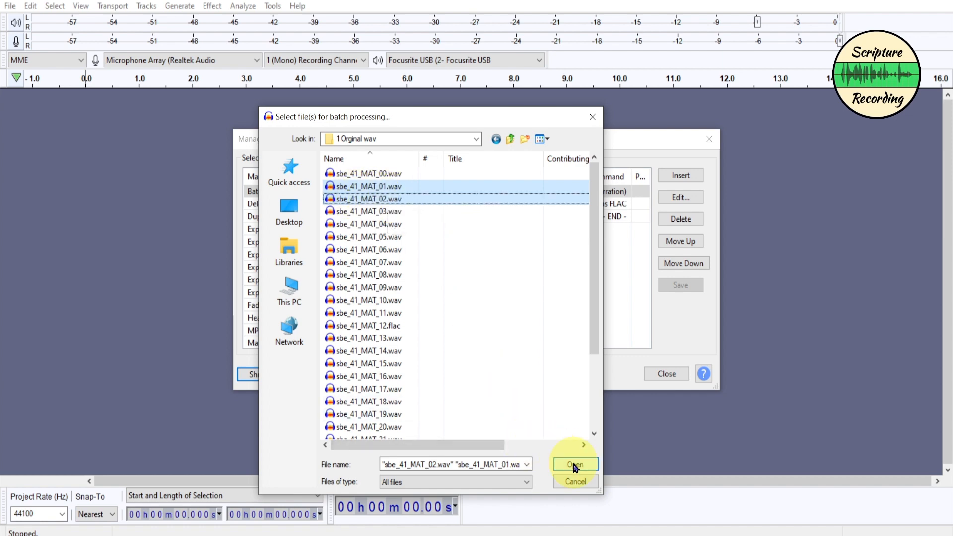
Step: Start Batch Convert on the two chosen WAV files and let it process them
left_click(574, 463)
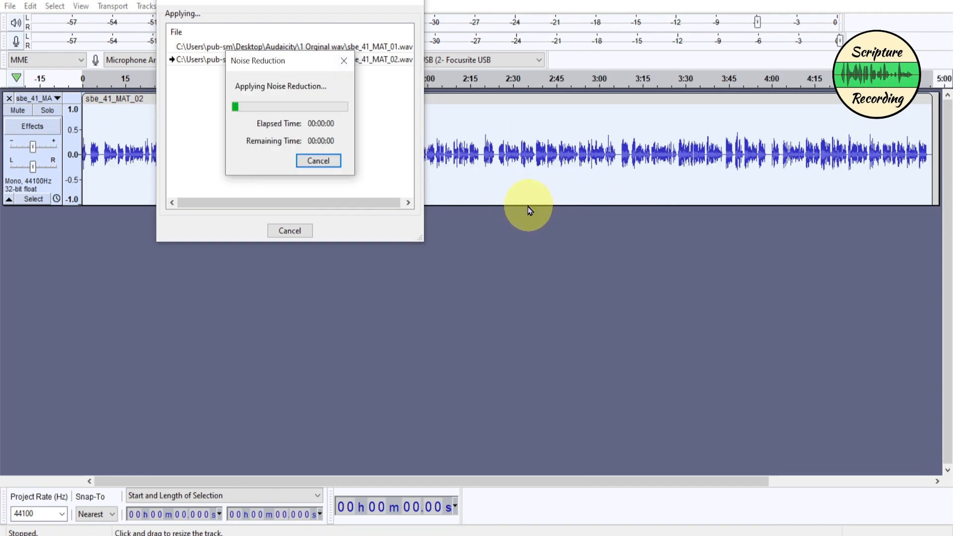
mouse_move(266, 163)
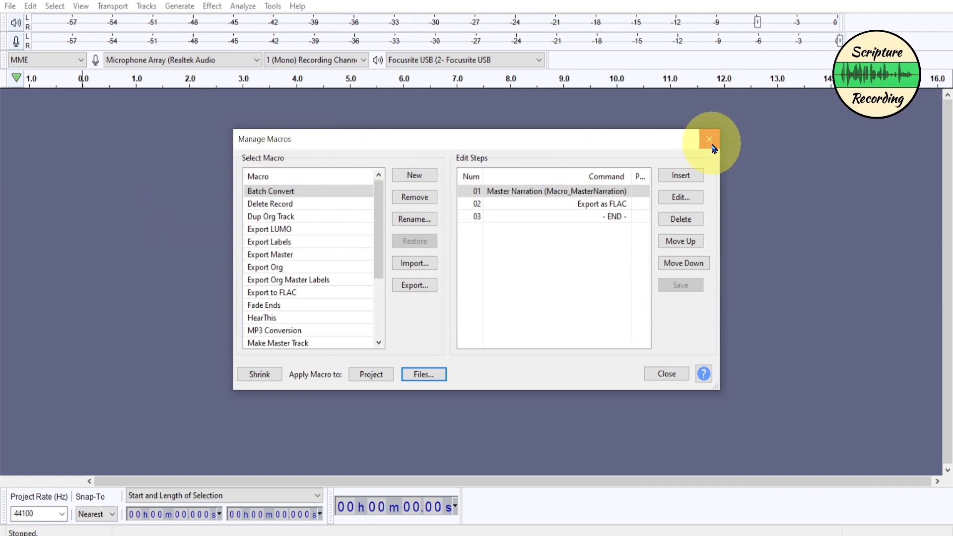
Step: Close the macro manager and open the macro-output folder in File Explorer
left_click(708, 139)
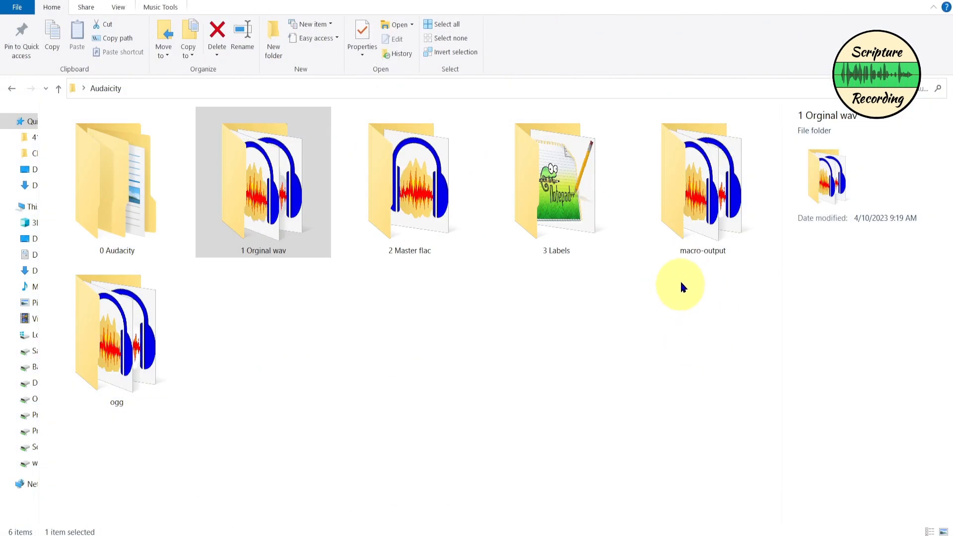
left_click(701, 182)
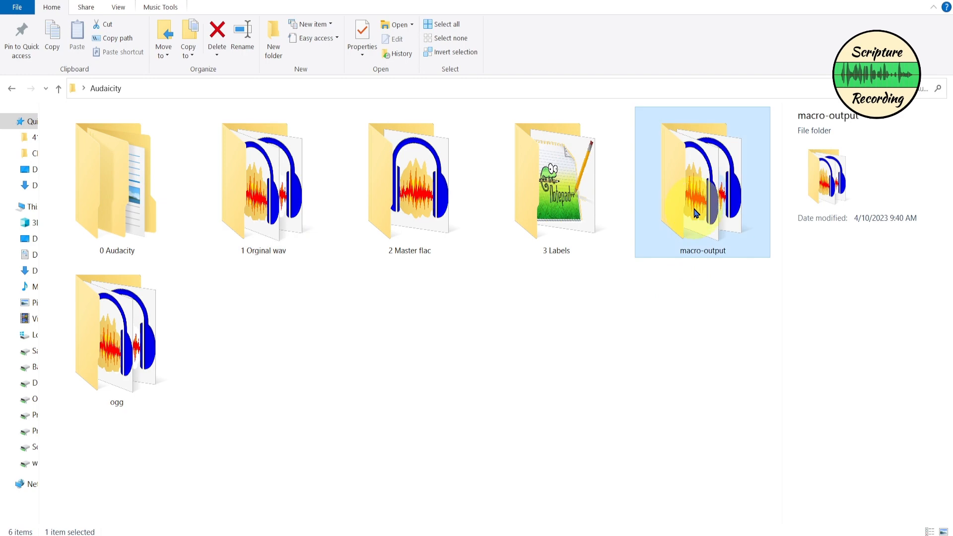
double_click(701, 182)
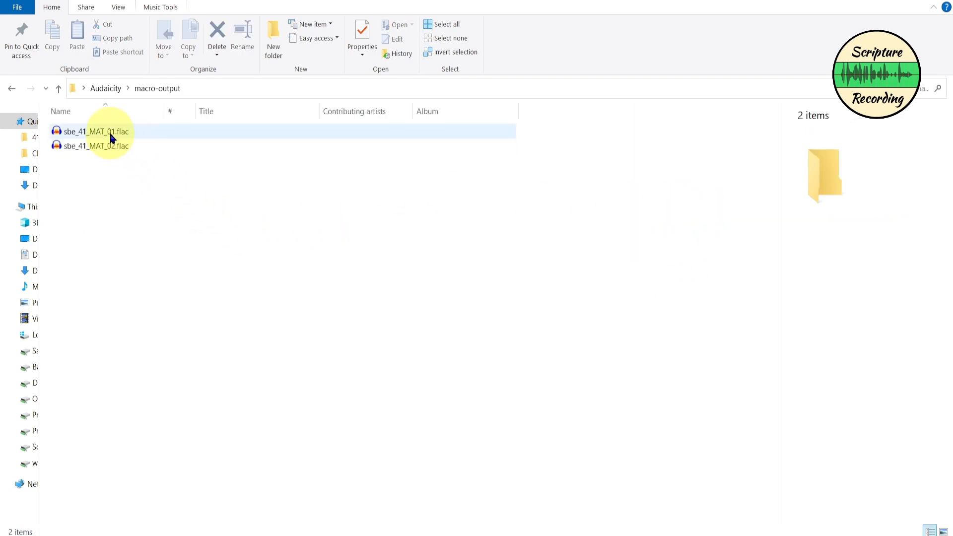
Step: Open sbe_41_MAT_01.flac and sbe_41_MAT_02.flac in Audacity to inspect their waveforms
double_click(95, 131)
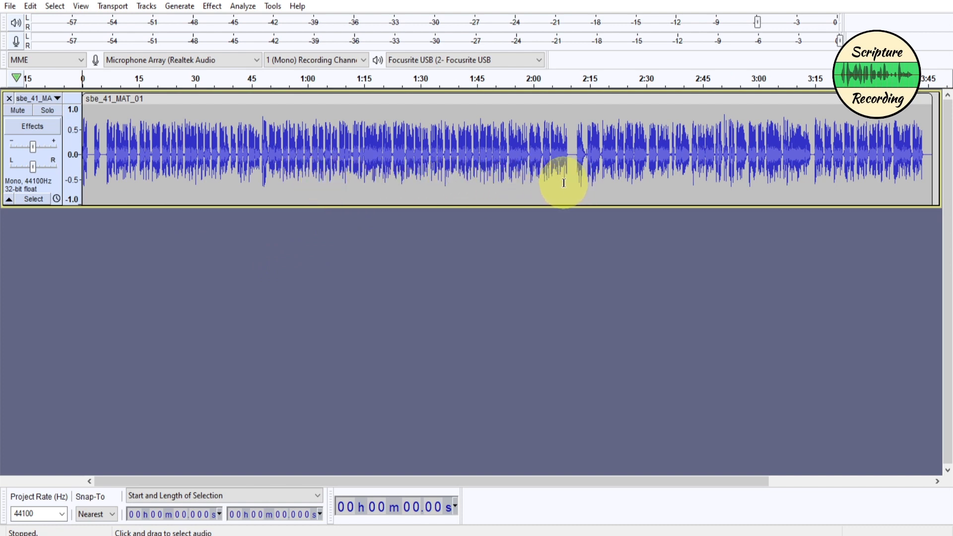
mouse_move(936, 54)
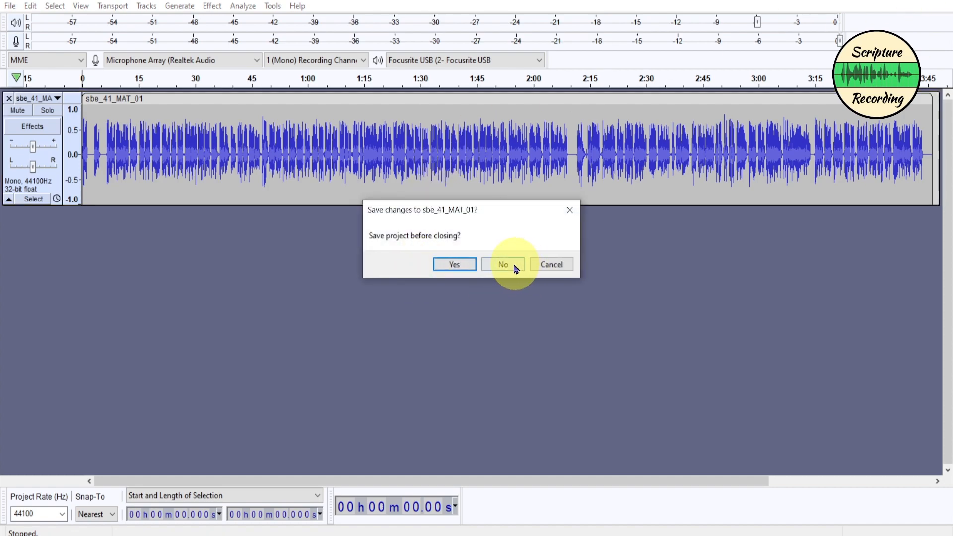
left_click(502, 263)
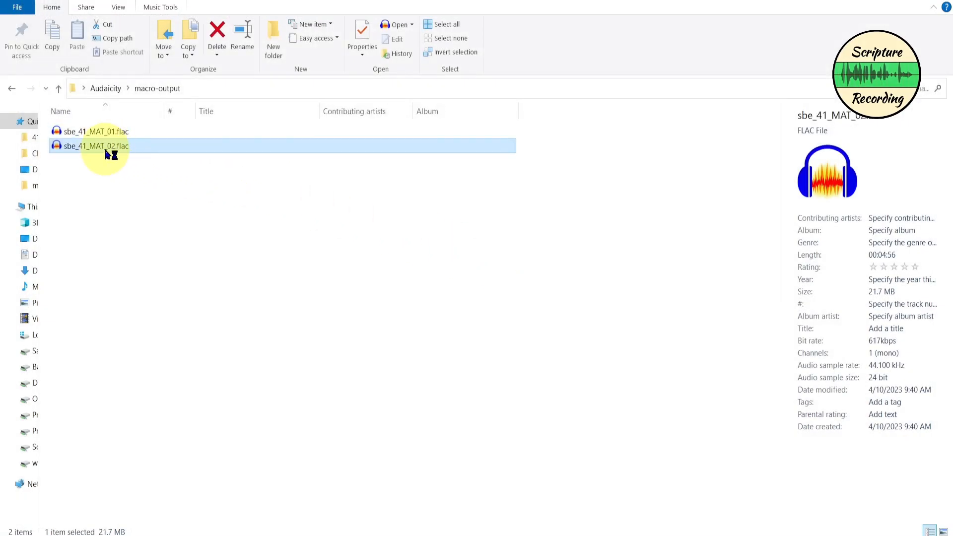
mouse_move(421, 319)
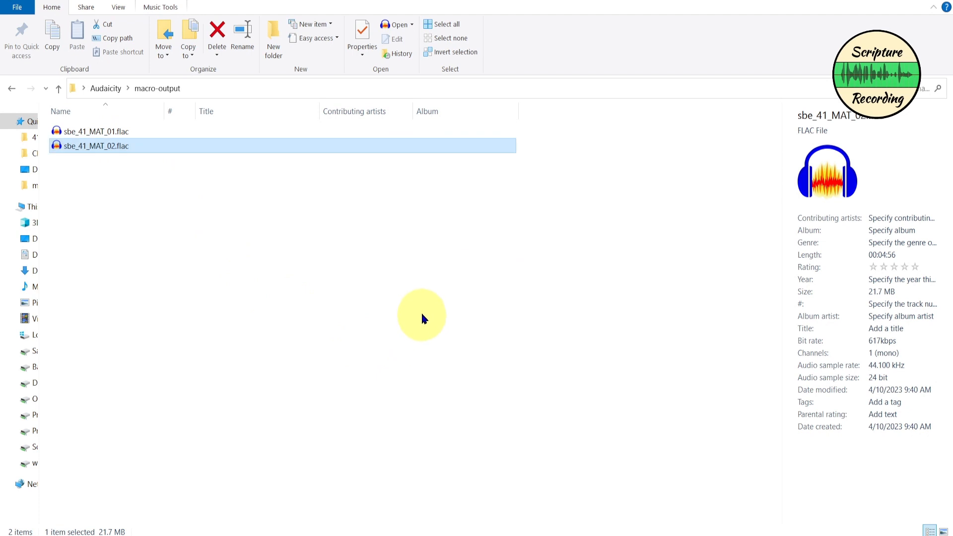
double_click(95, 146)
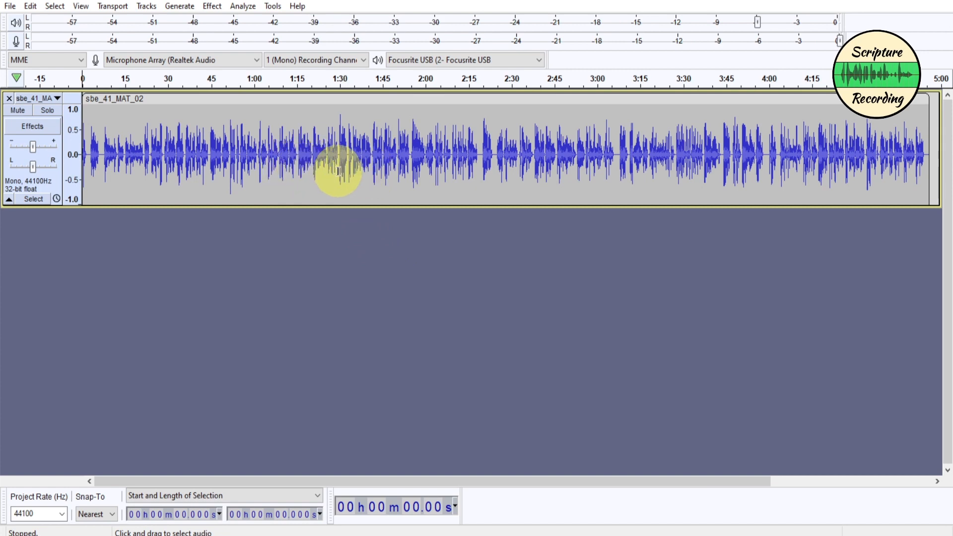
mouse_move(374, 185)
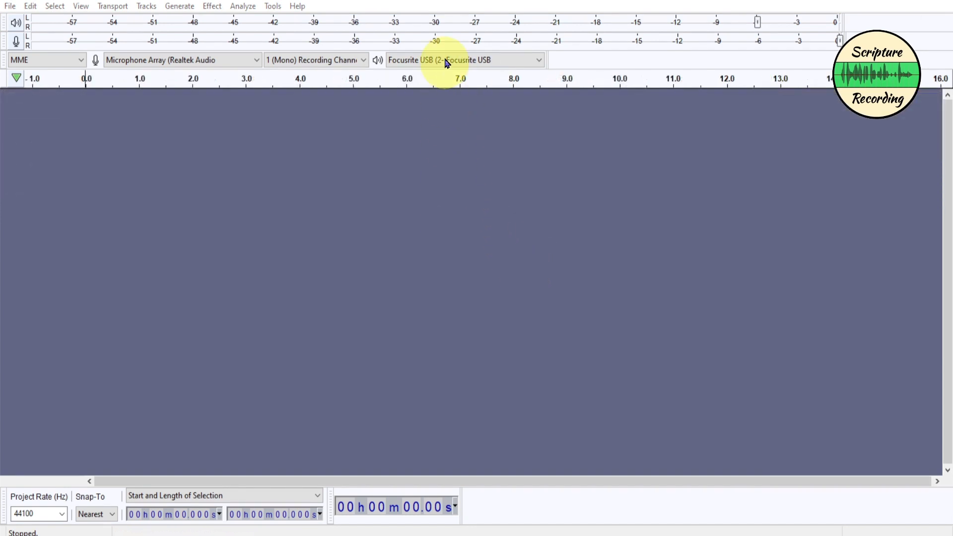
mouse_move(273, 6)
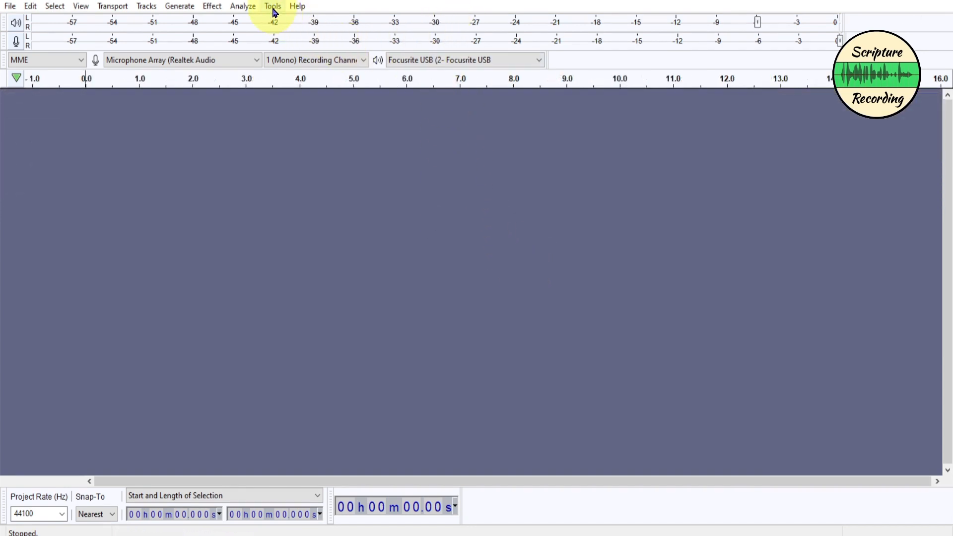
Step: Open Apply Macro and expand Batch Convert to show Master Narration and Export as FLAC
left_click(272, 6)
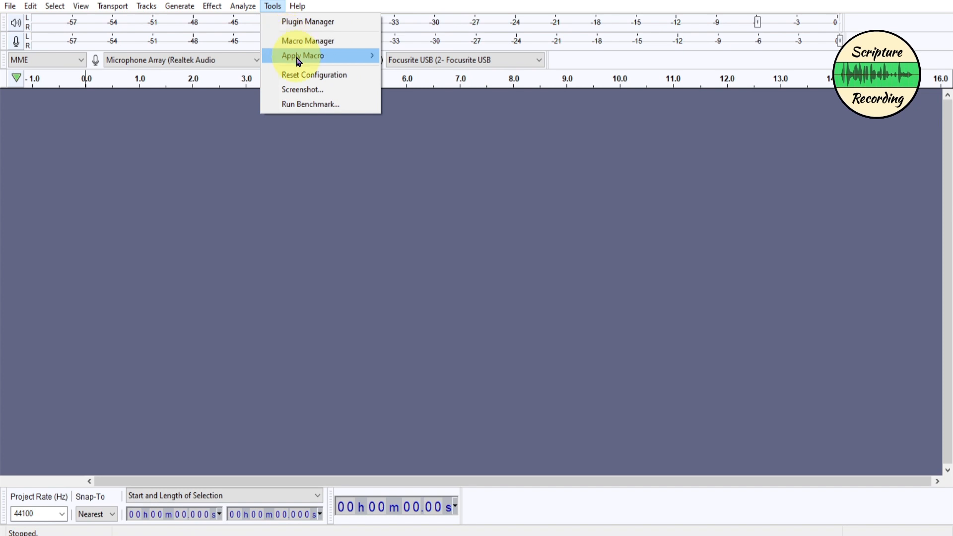
left_click(308, 40)
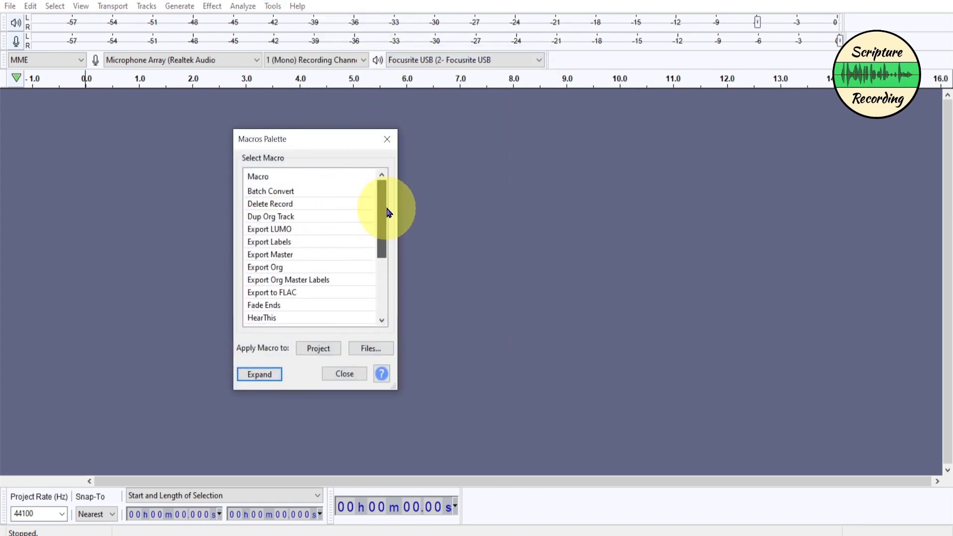
left_click(270, 190)
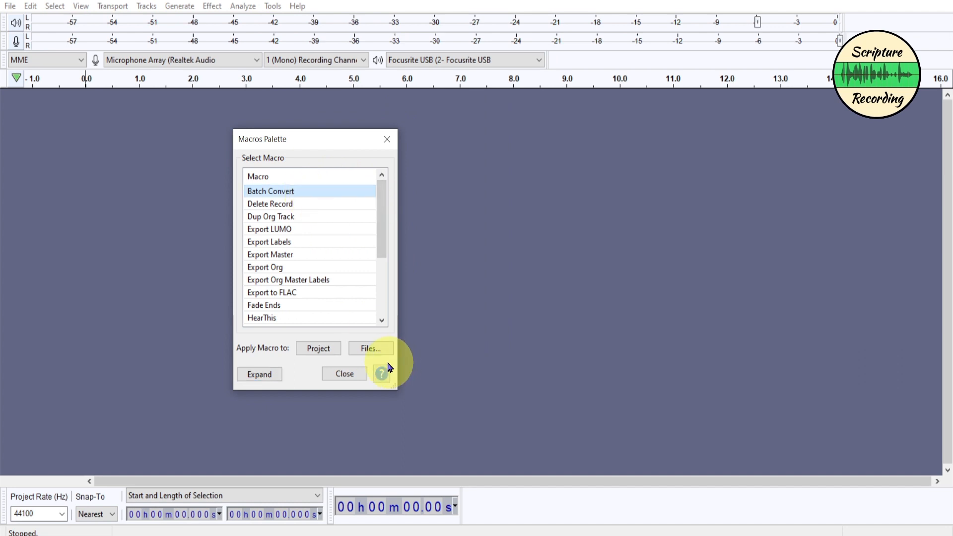
left_click(259, 373)
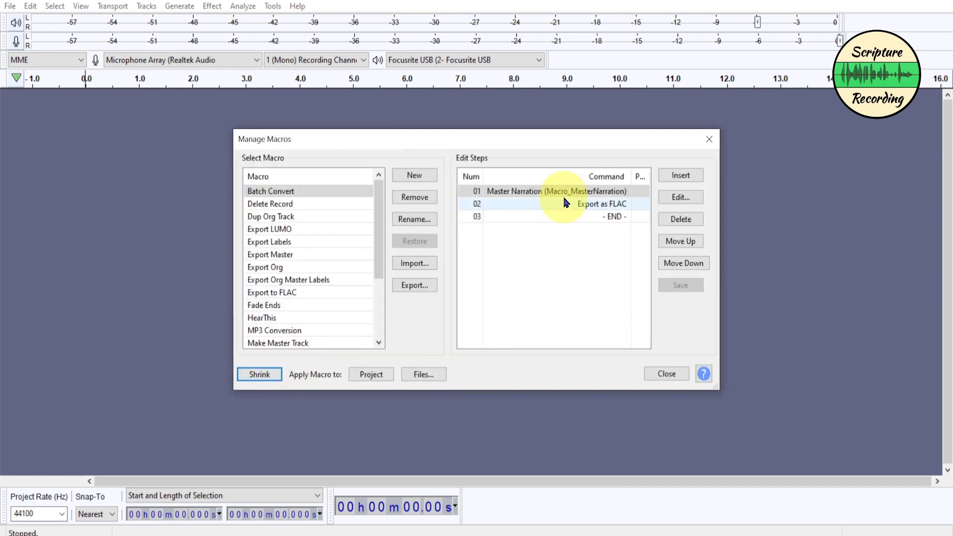
left_click(423, 374)
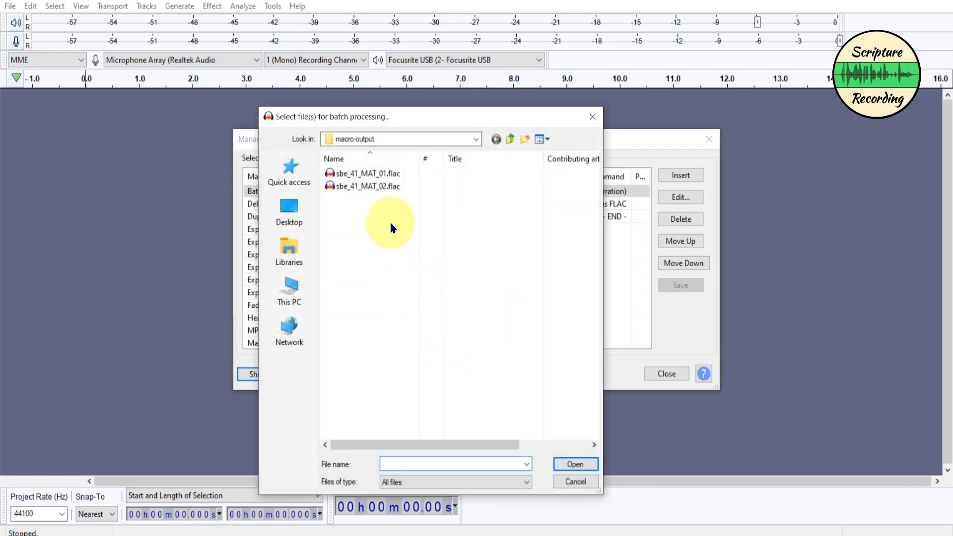
left_click(511, 139)
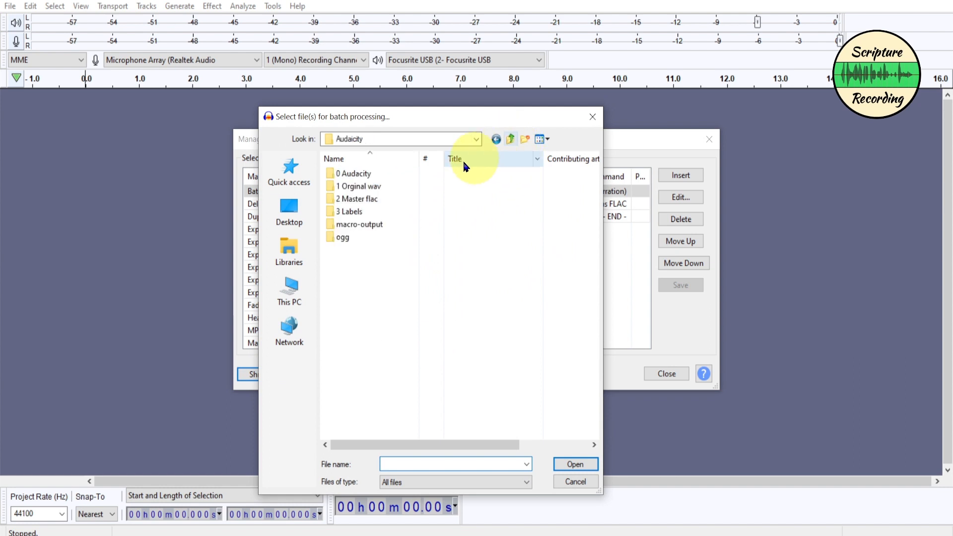
double_click(360, 186)
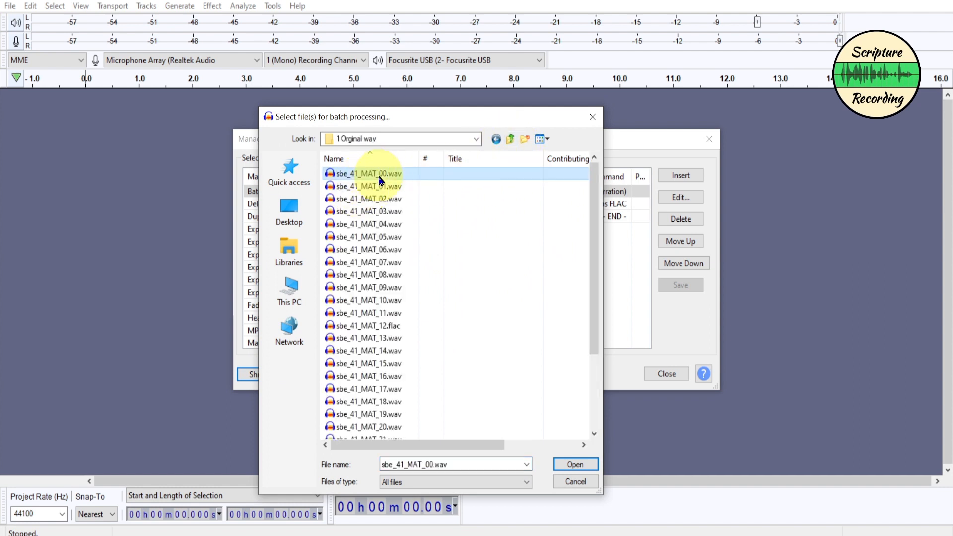
scroll("down", 3)
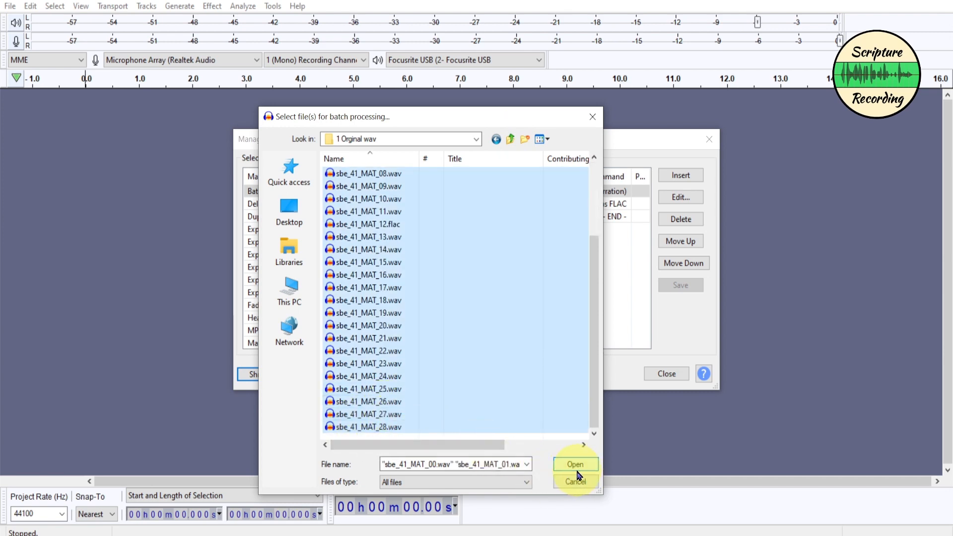
left_click(574, 481)
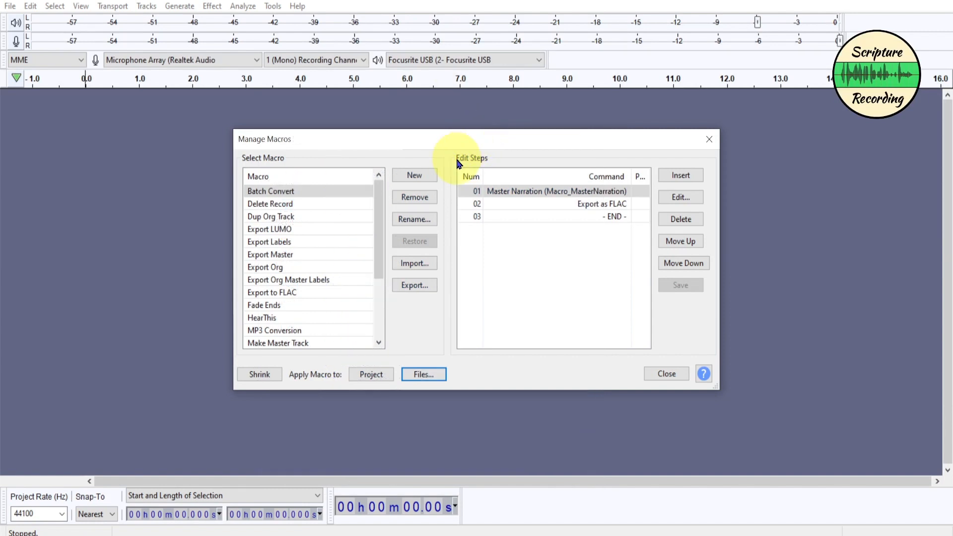
mouse_move(526, 237)
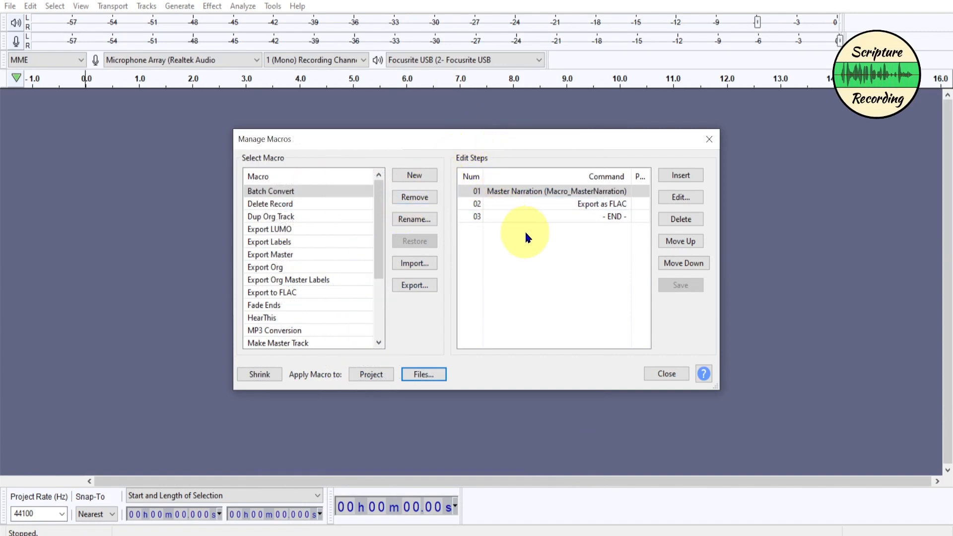
Step: Select the Export to FLAC macro, whose only step is Export as FLAC
left_click(269, 241)
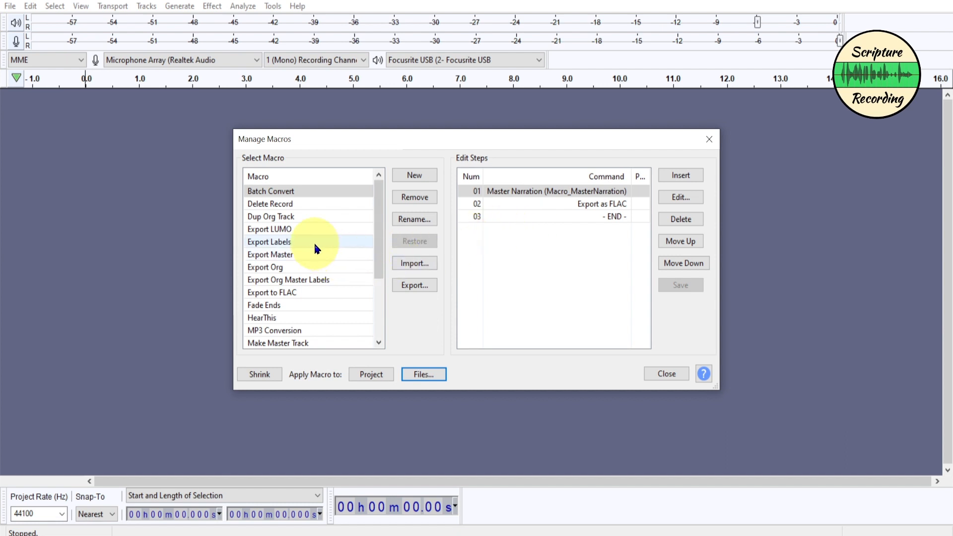
left_click(272, 293)
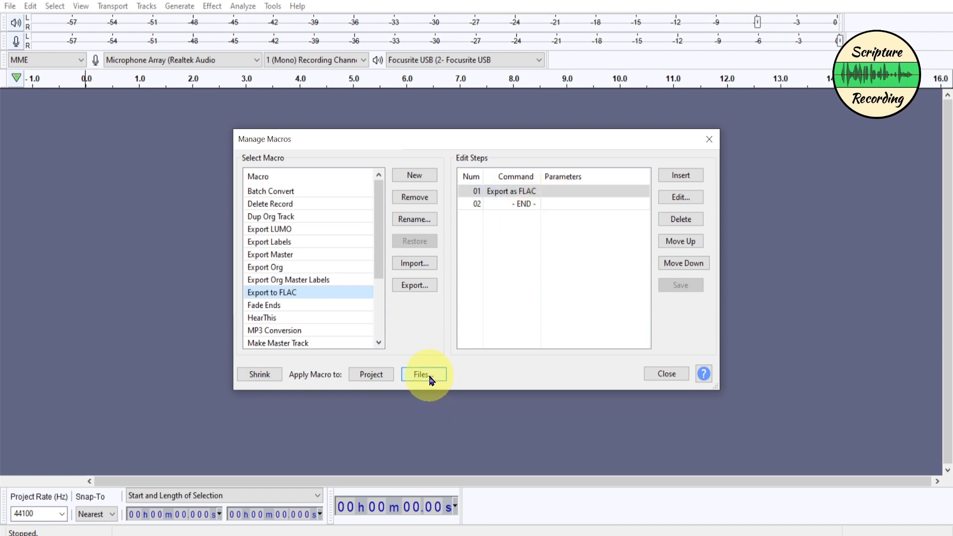
Step: Run Export to FLAC on sbe_41_MAT_01 through MAT_03.wav from '1 Orginal wav'
left_click(421, 374)
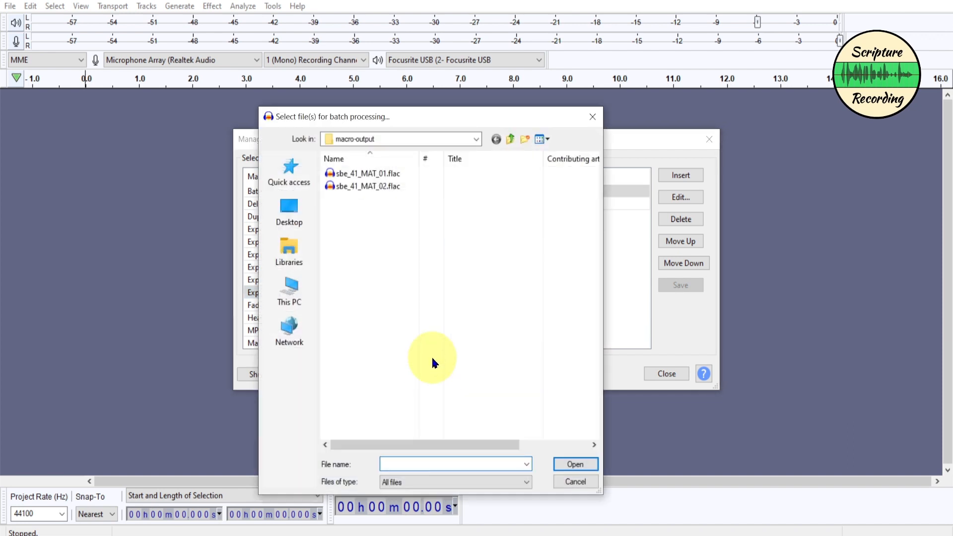
left_click(511, 139)
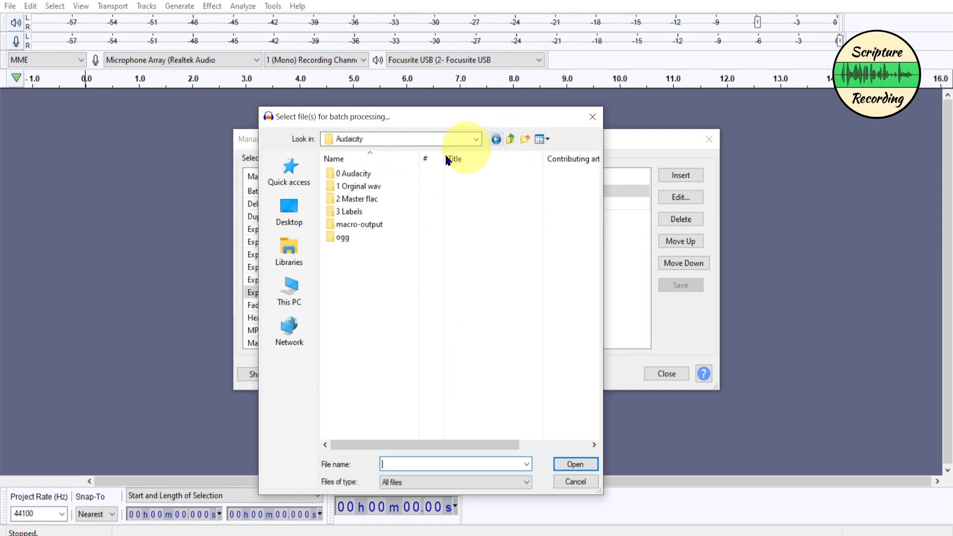
double_click(359, 186)
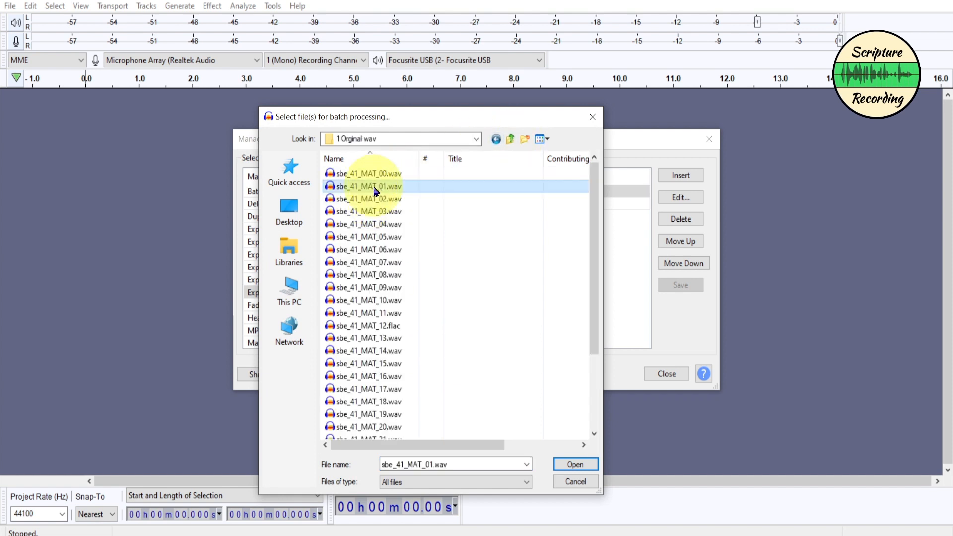
left_click(365, 211)
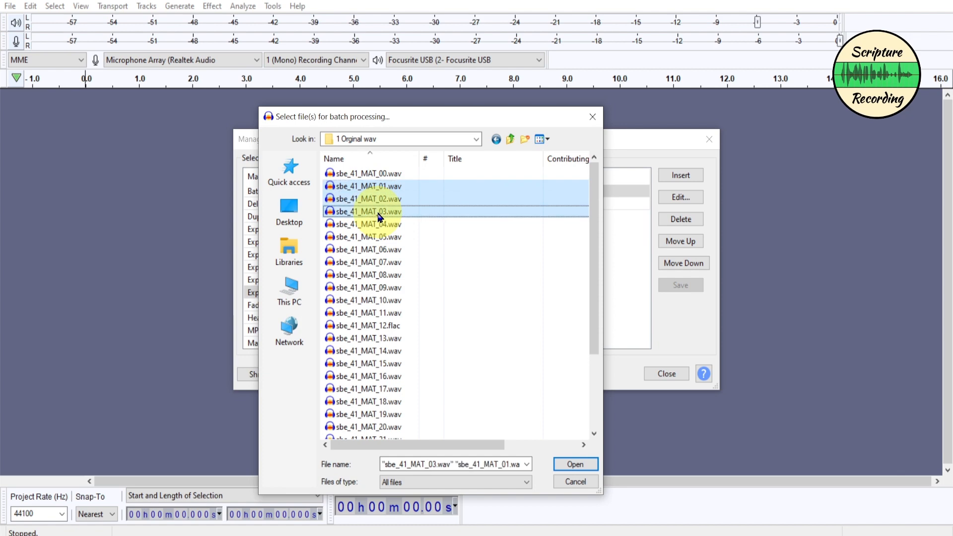
left_click(574, 463)
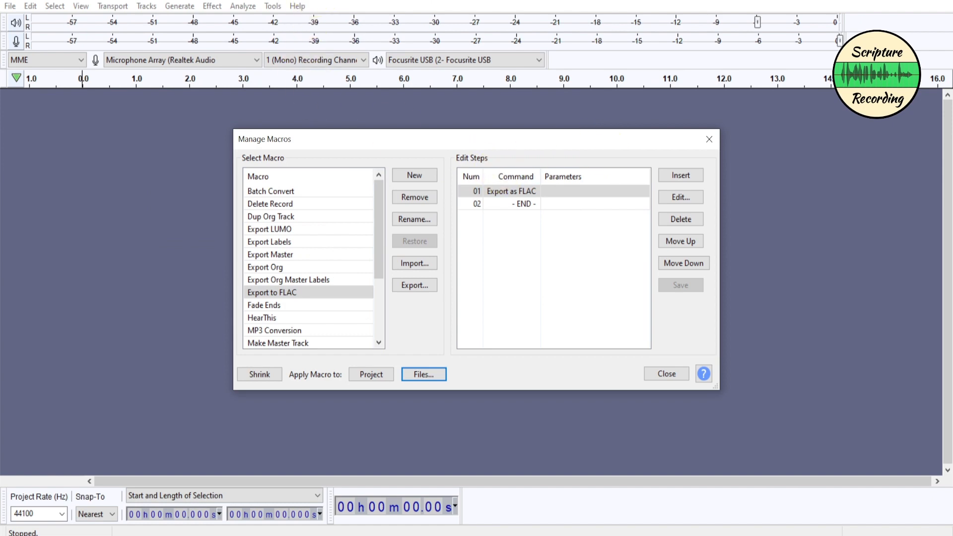
left_click(424, 374)
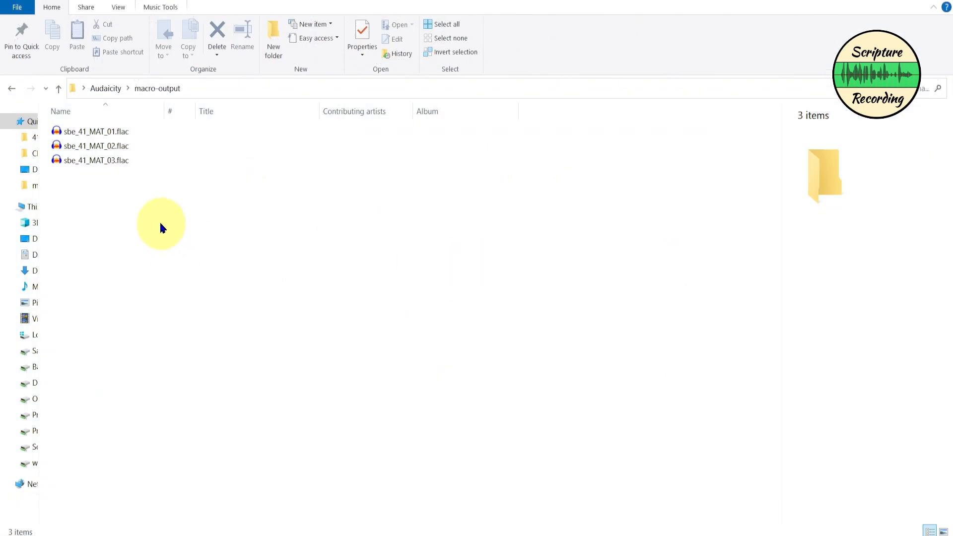
left_click(96, 160)
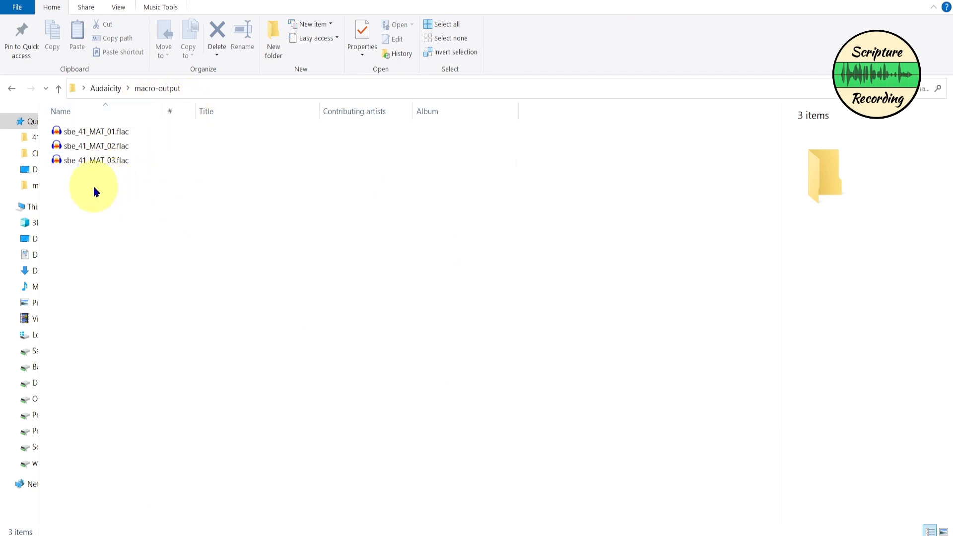
mouse_move(108, 197)
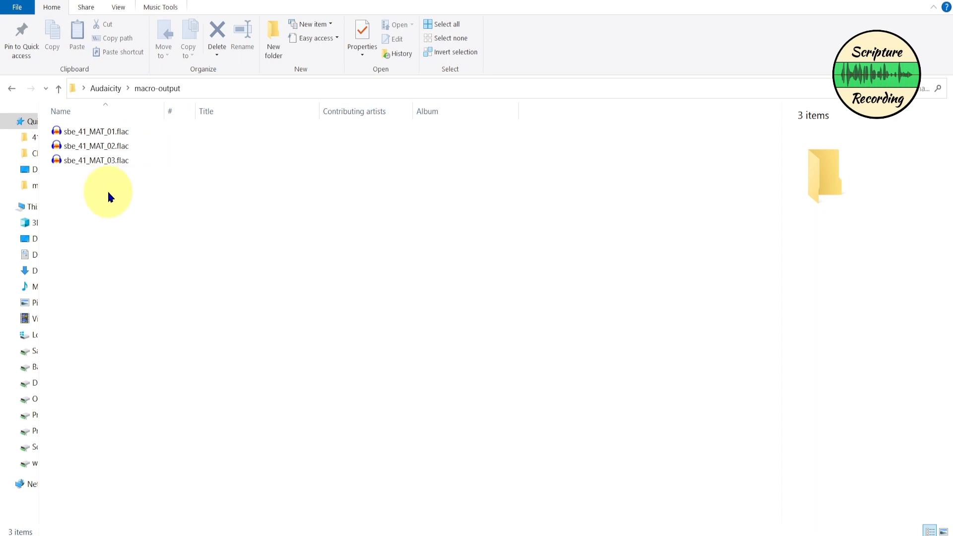
mouse_move(122, 209)
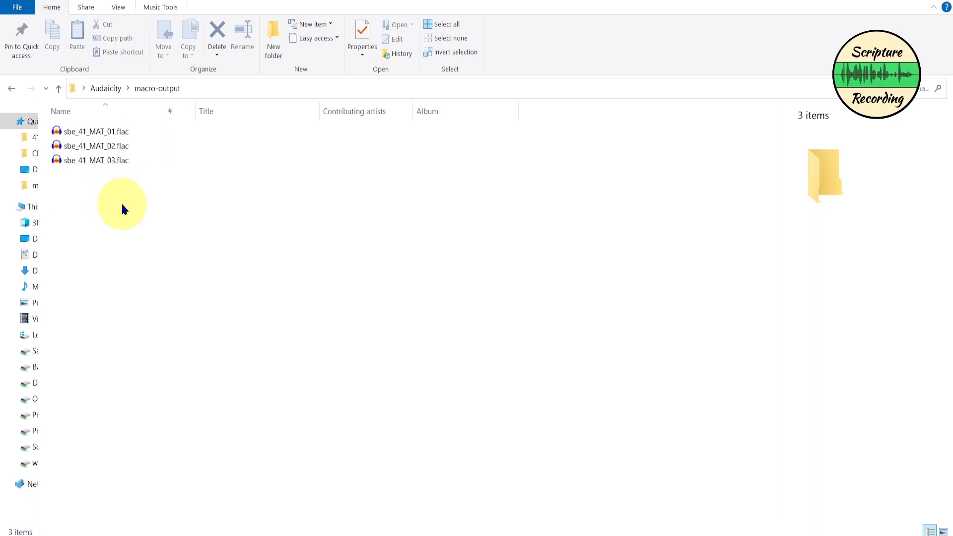